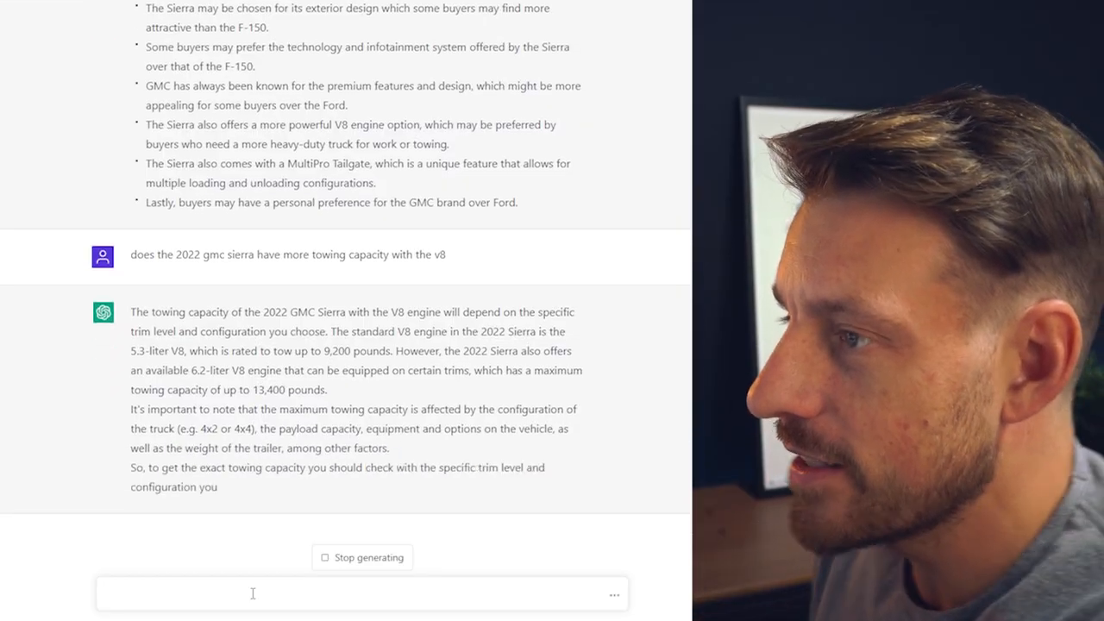
- Ask for finance versus lease arguments for a prospect deciding on a GMC Sierra
{"action": "type", "text": "Lets imagine my customer wants a GMC"}
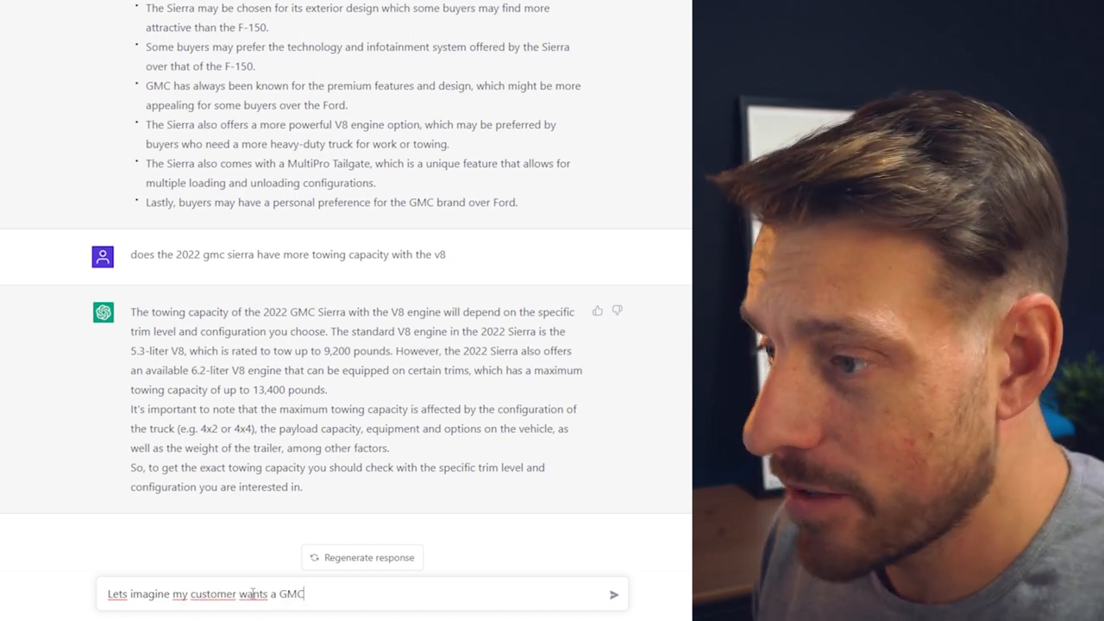
{"action": "type", "text": "sierra and is trying to decide if they're going to finance or"}
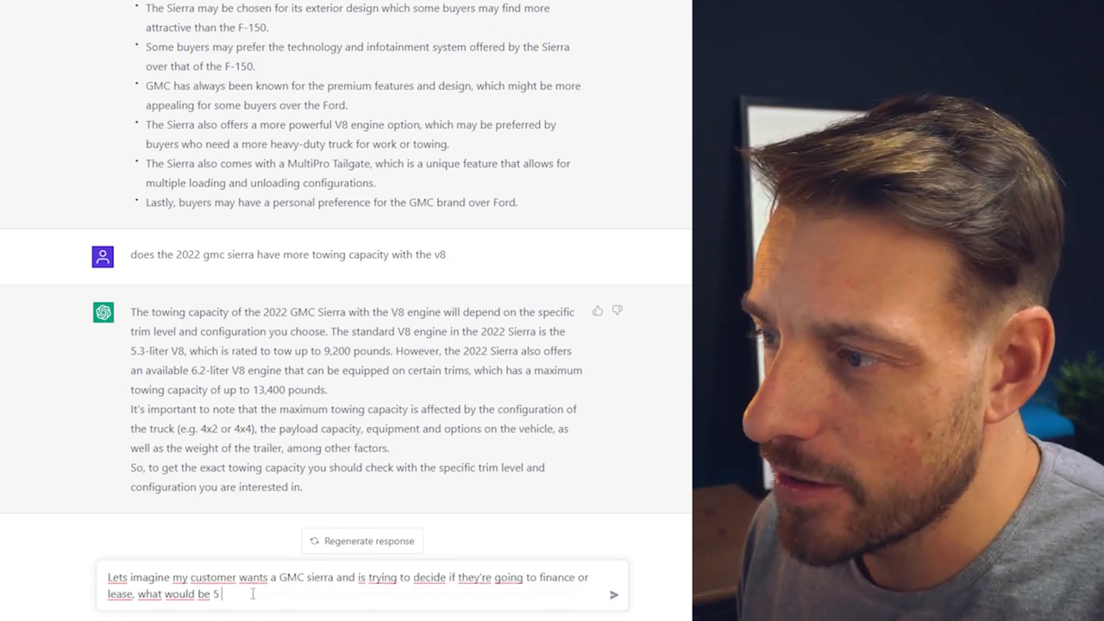
{"action": "type", "text": "argument for each option : finance vs"}
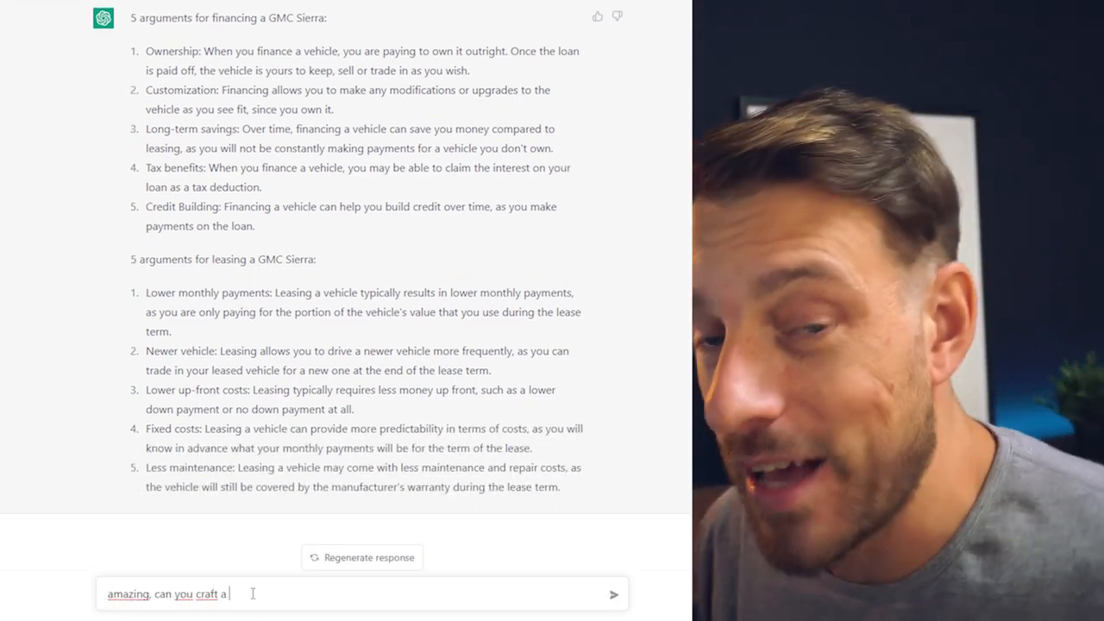
- Request an email to prospect Dan, then a summary of it plus an SMS version
{"action": "type", "text": "an email to my prospect Dan outlining what w"}
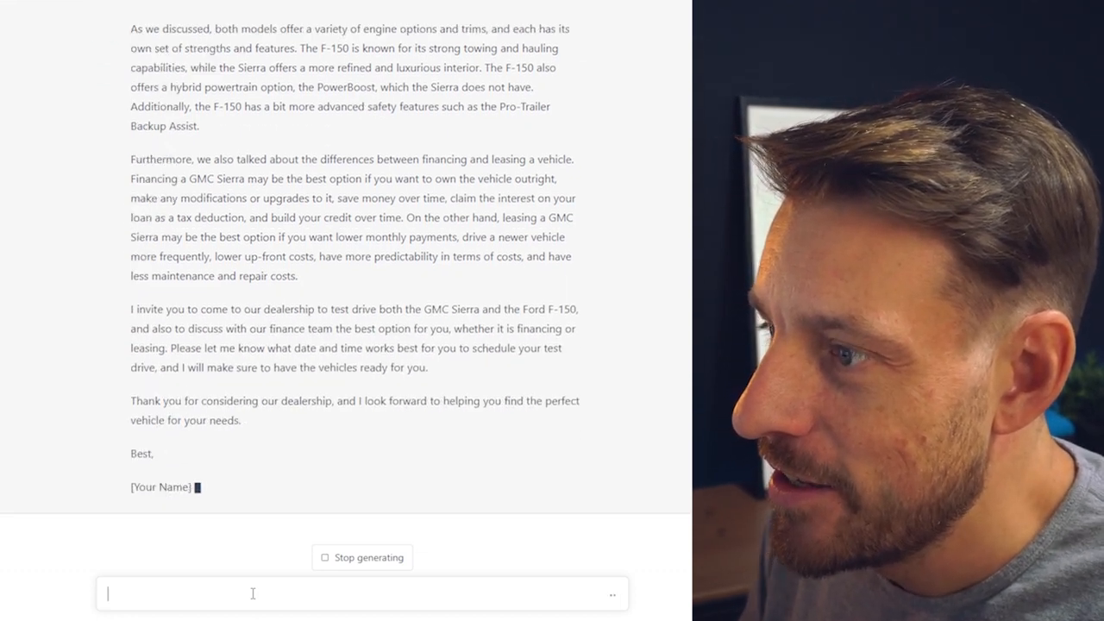
{"action": "type", "text": "perfect, now please summarize this email,"}
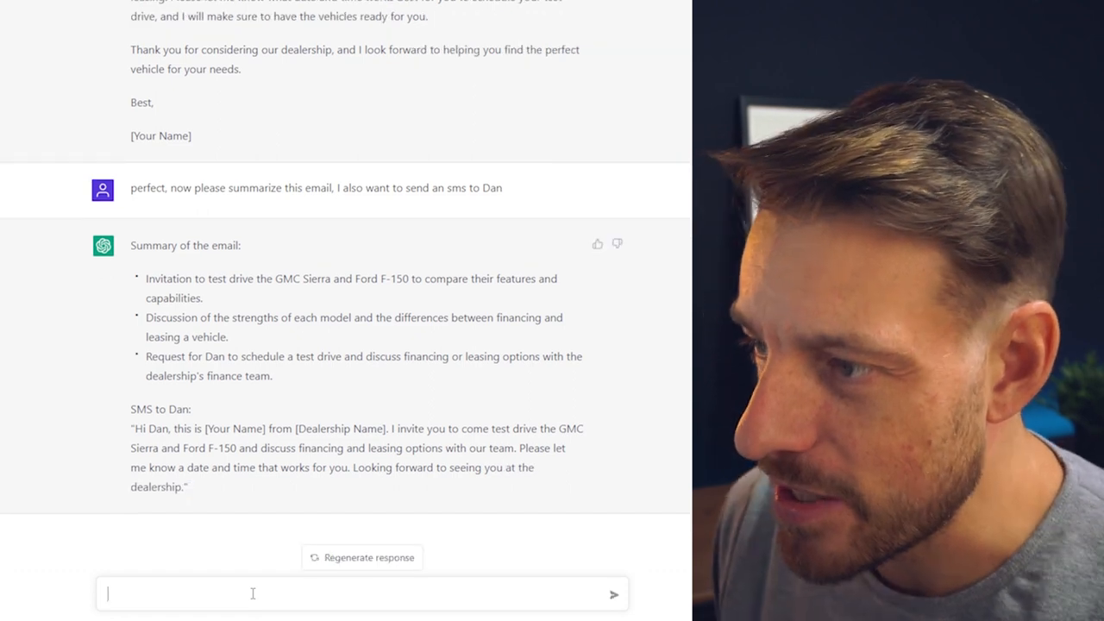
- Ask how to prepare for Dan's "I need to talk to my wife first" objection
{"action": "type", "text": "cool, what if he hits me with the \"i need"}
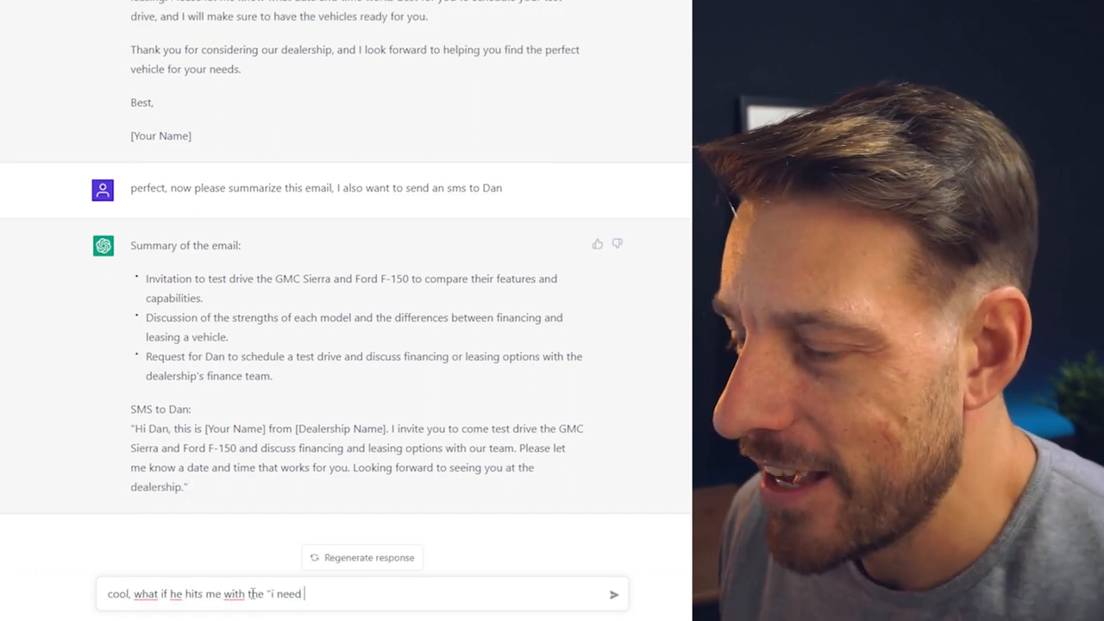
{"action": "type", "text": "to talk to my wife first\" objection, how should I prepare"}
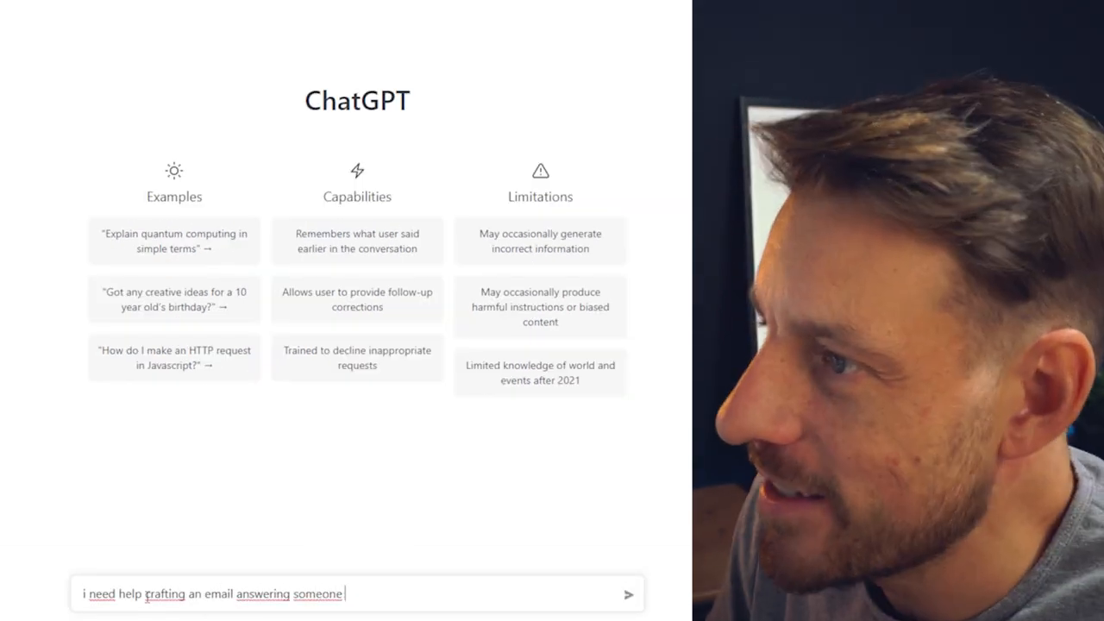
- Request a friendly thank-you email for a website lead at Autobahn Dealership in Baltimore
{"action": "type", "text": "that just submitted a lead on my w"}
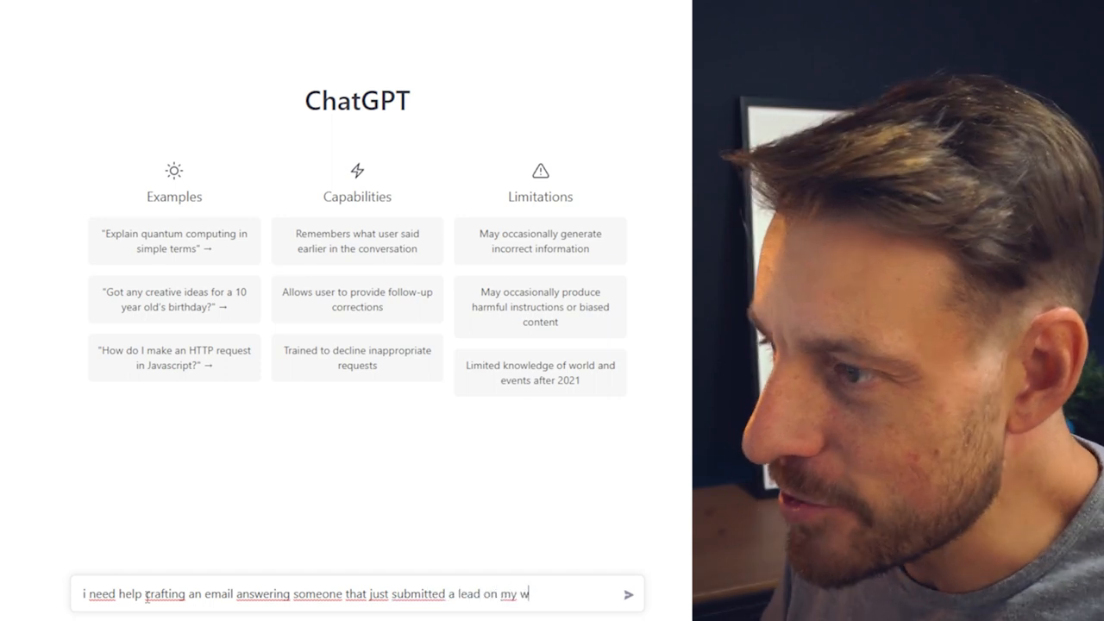
{"action": "type", "text": "ebsite, Autobahn Dealership"}
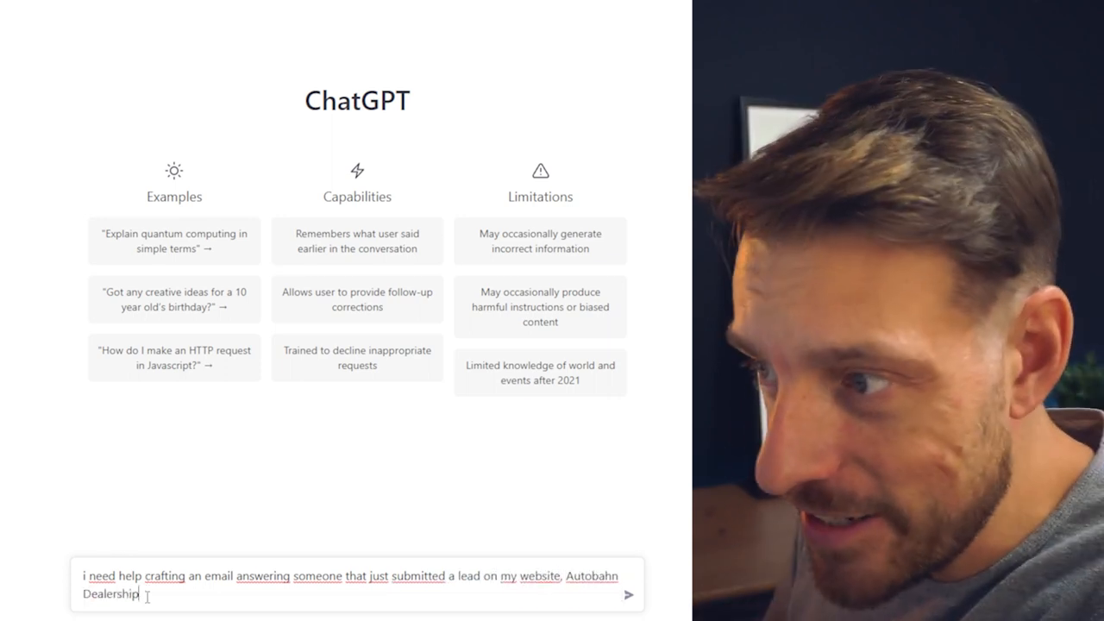
{"action": "type", "text": "in Baltimore."}
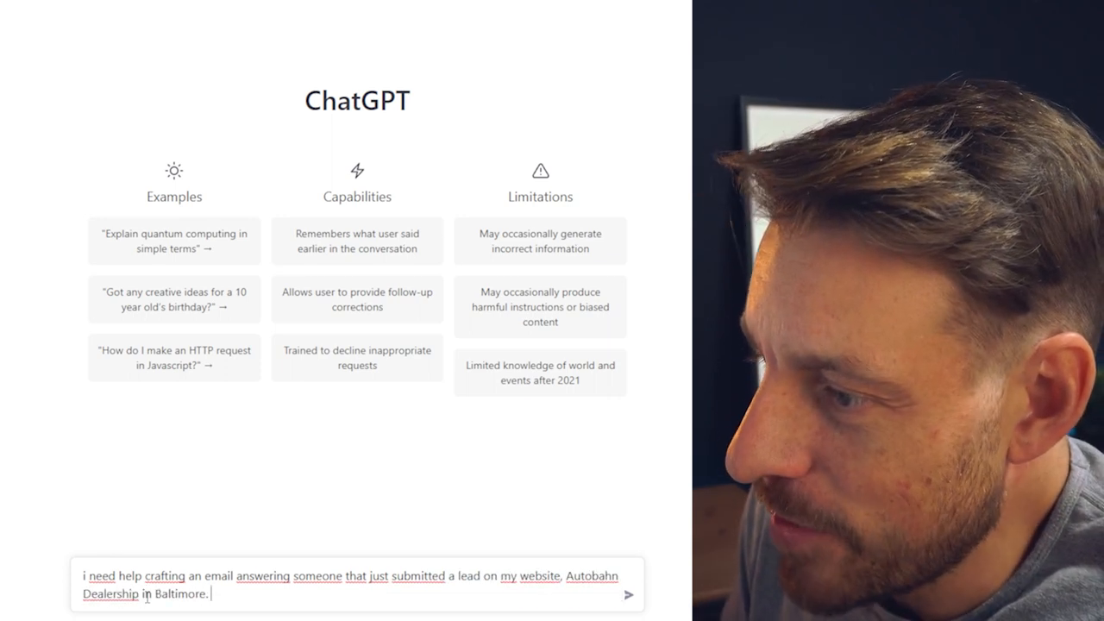
{"action": "type", "text": "Speak with a friendly tone, be enga"}
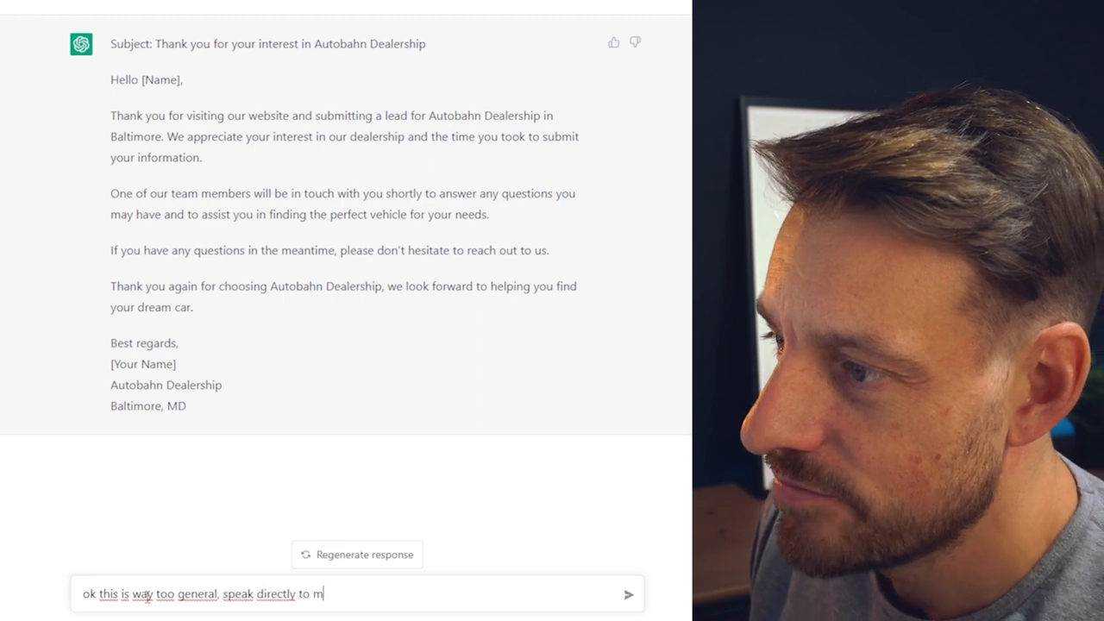
- Ask for a more personal version for Anne-Marie to help her find the perfect Nissan Rogue
{"action": "type", "text": "y potential customer Anne-Marie, and"}
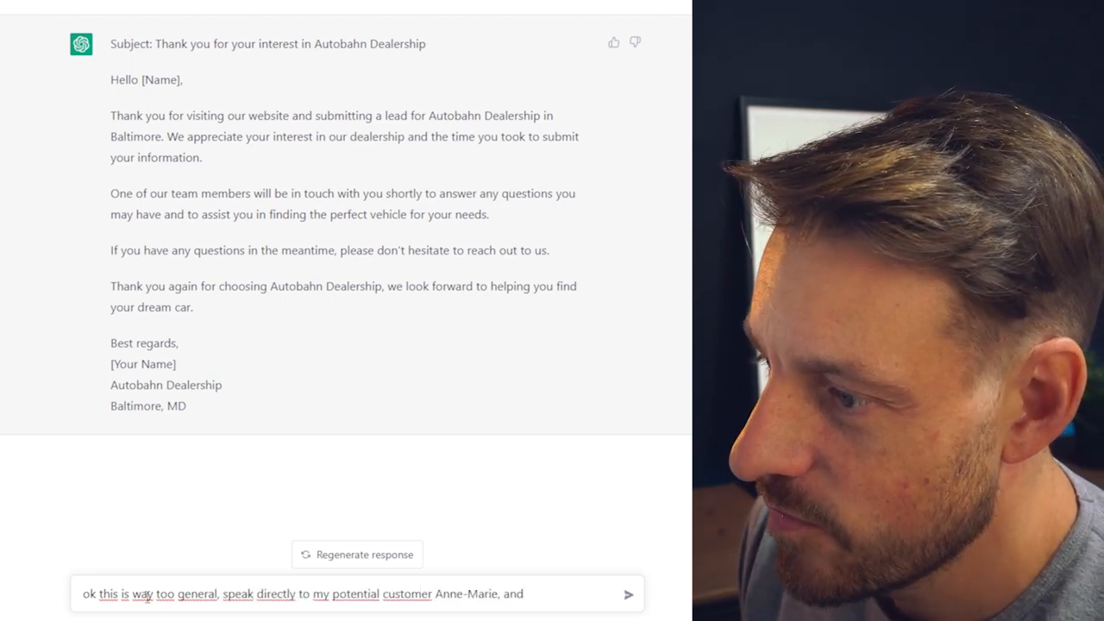
{"action": "type", "text": "let's help her find the perfect nissan rogu"}
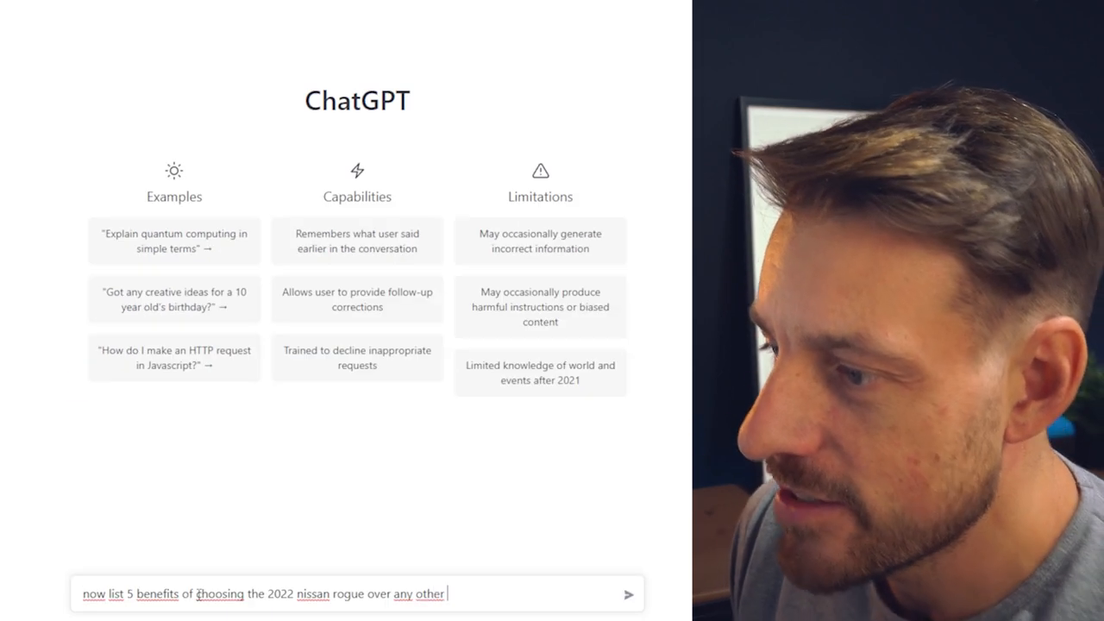
- Send the question asking for five benefits of the 2022 Nissan Rogue SUV
{"action": "type", "text": "SUV on the market"}
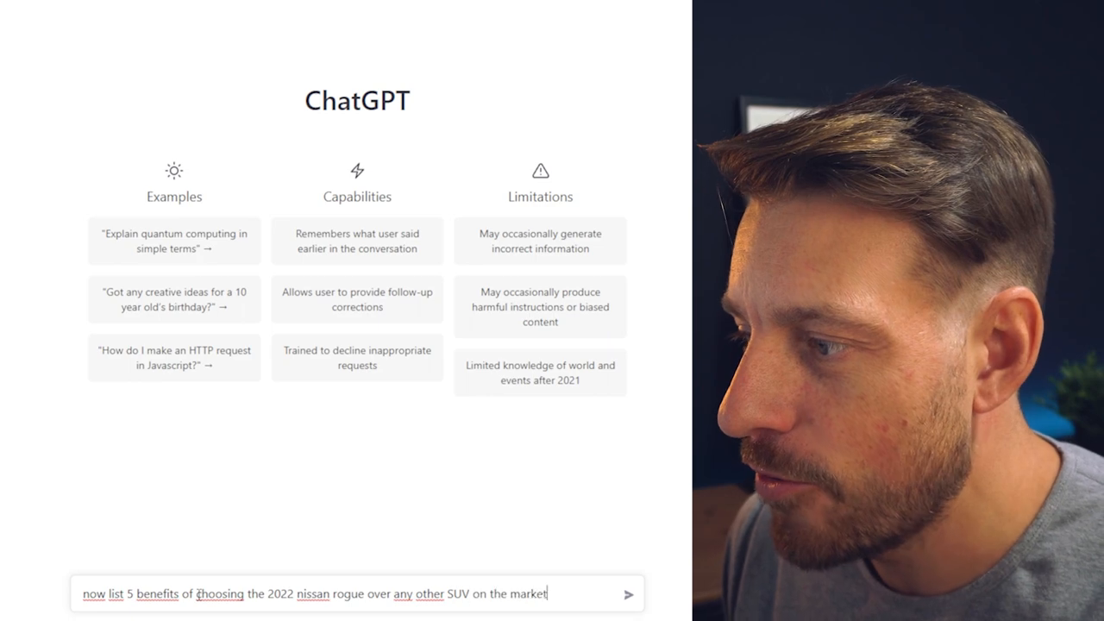
{"action": "left_click", "coordinate": [628, 594]}
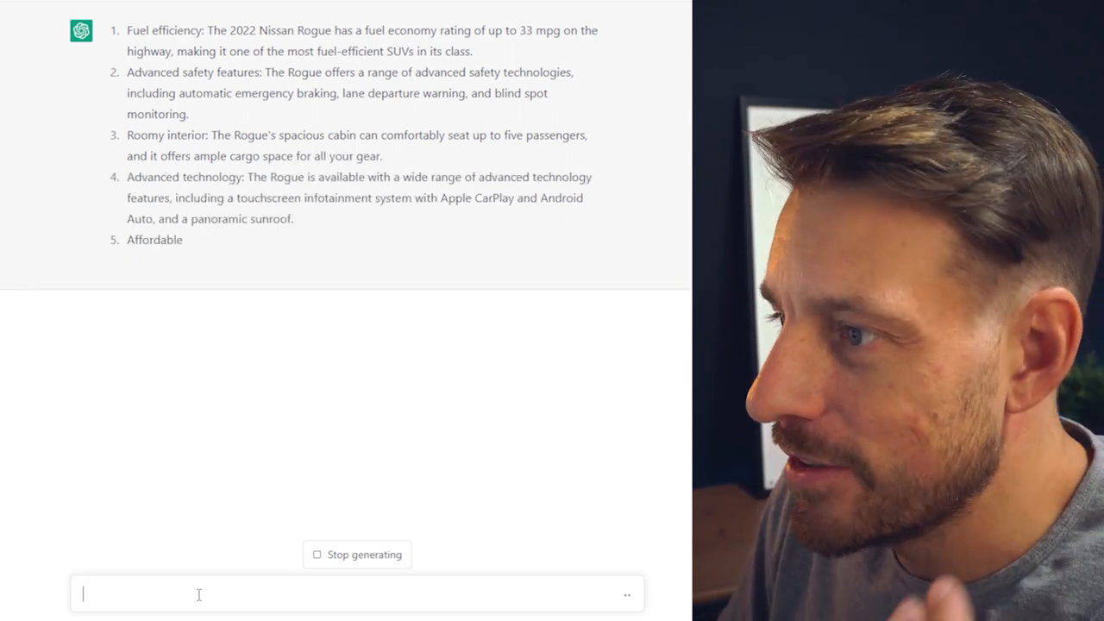
- Ask to package the benefits into an email to Anne-Marie, then explain financing over leasing
{"action": "type", "text": "o"}
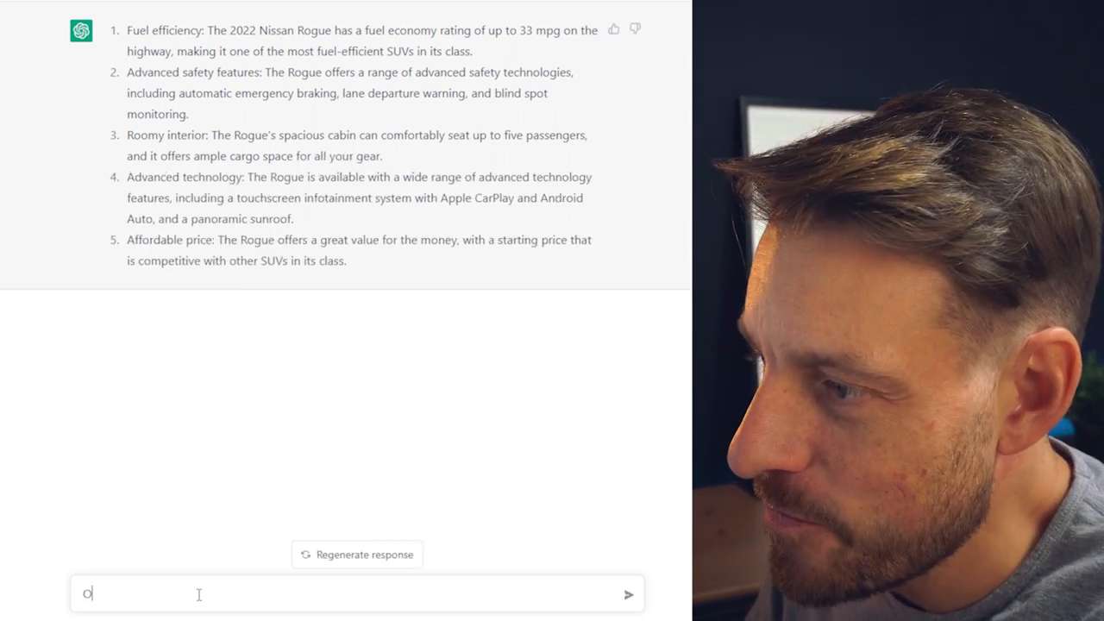
{"action": "type", "text": "Ok great, now package this in ano"}
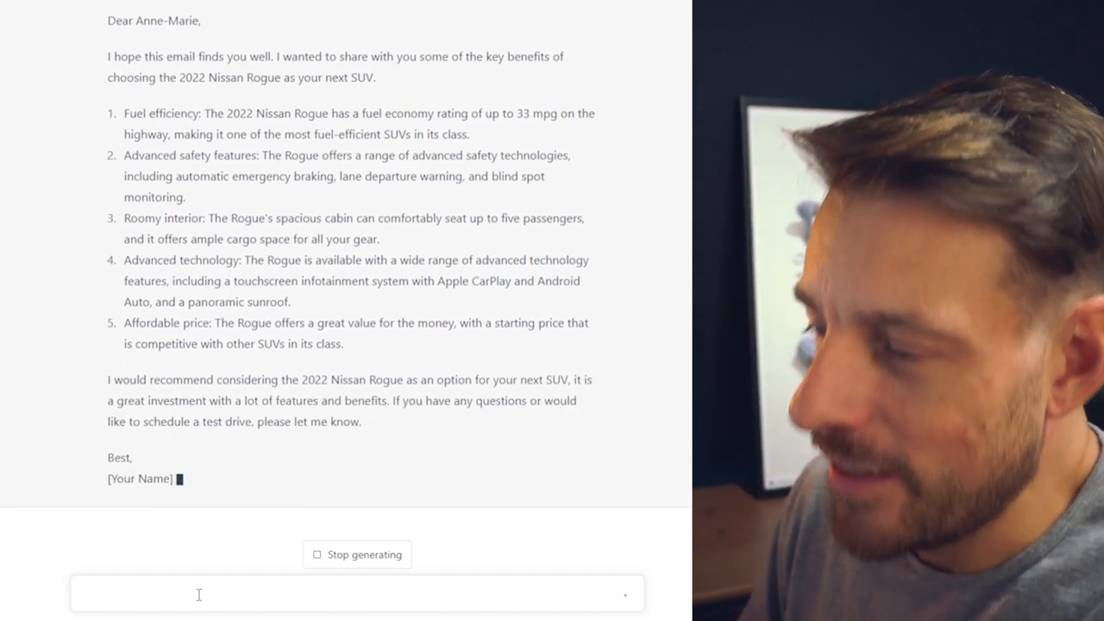
{"action": "type", "text": "now explain why it b"}
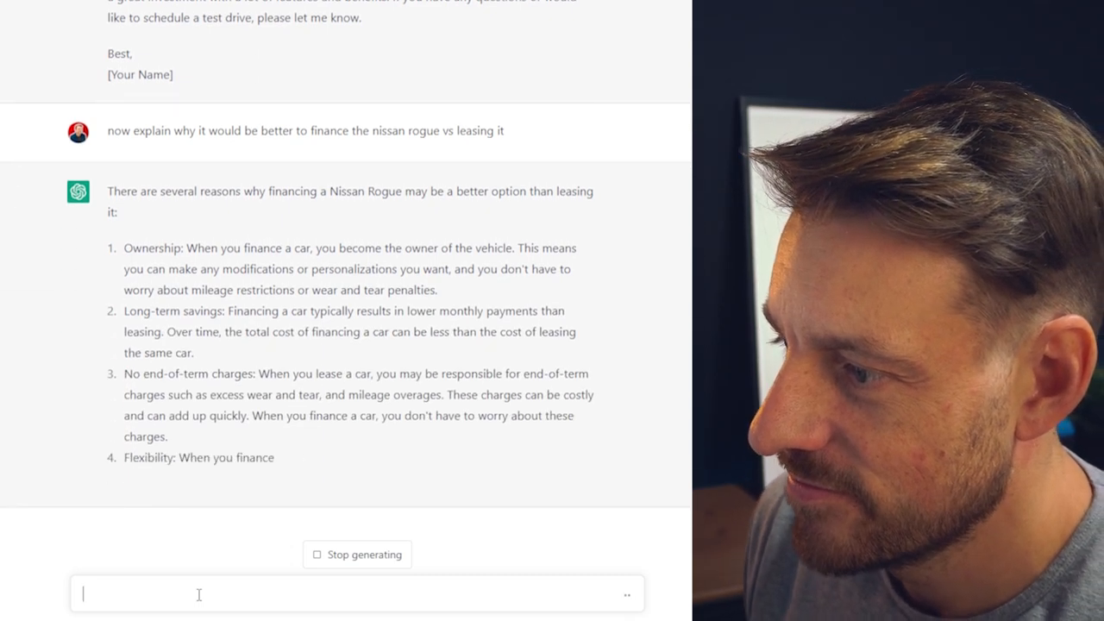
- Ask for reasons Anne-Marie might hesitate to buy a new vehicle with counterarguments, then a follow-up email
{"action": "type", "text": "Anne-Marie seems hesitant to finance her new Rogue, can you list 5"}
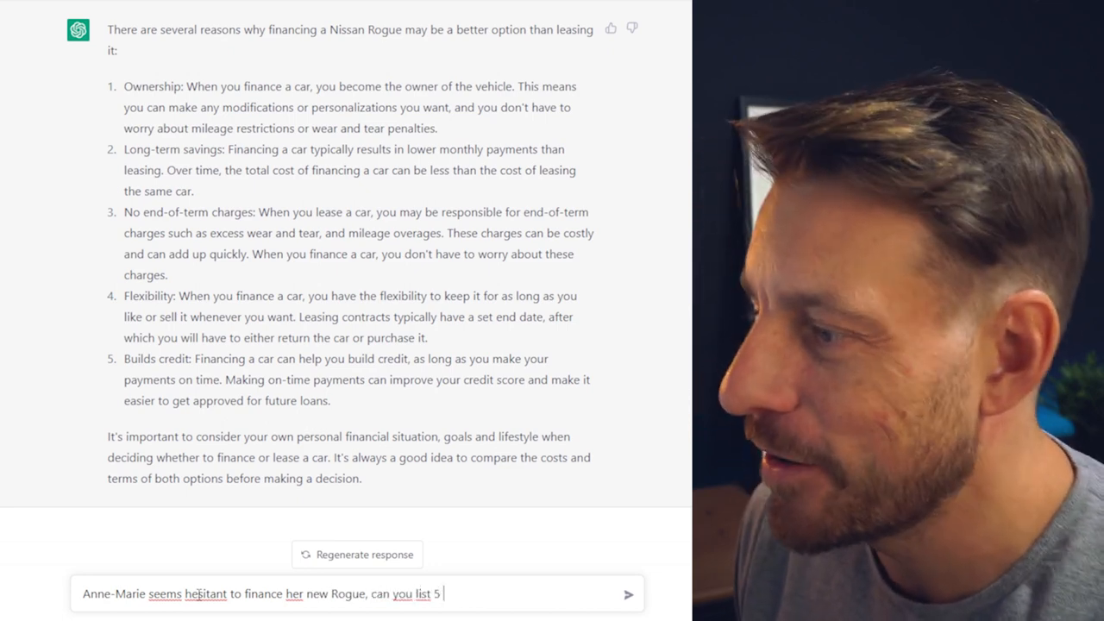
{"action": "type", "text": "reasons why someone would hesitate purchasing a new vehicle and arguments t"}
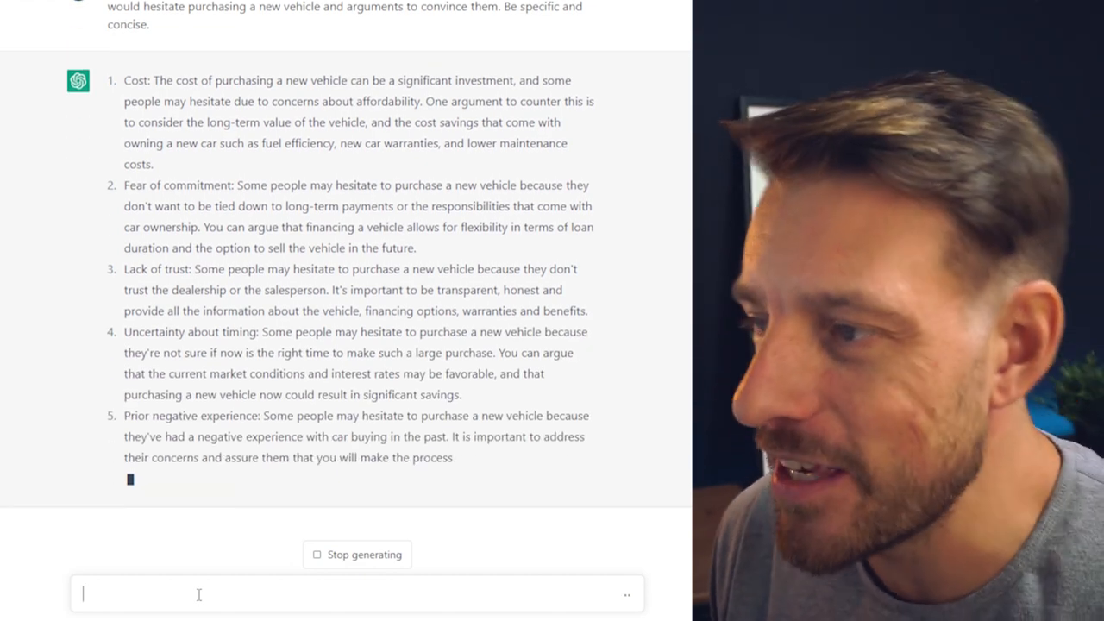
{"action": "type", "text": "Perfect, can you please write e"}
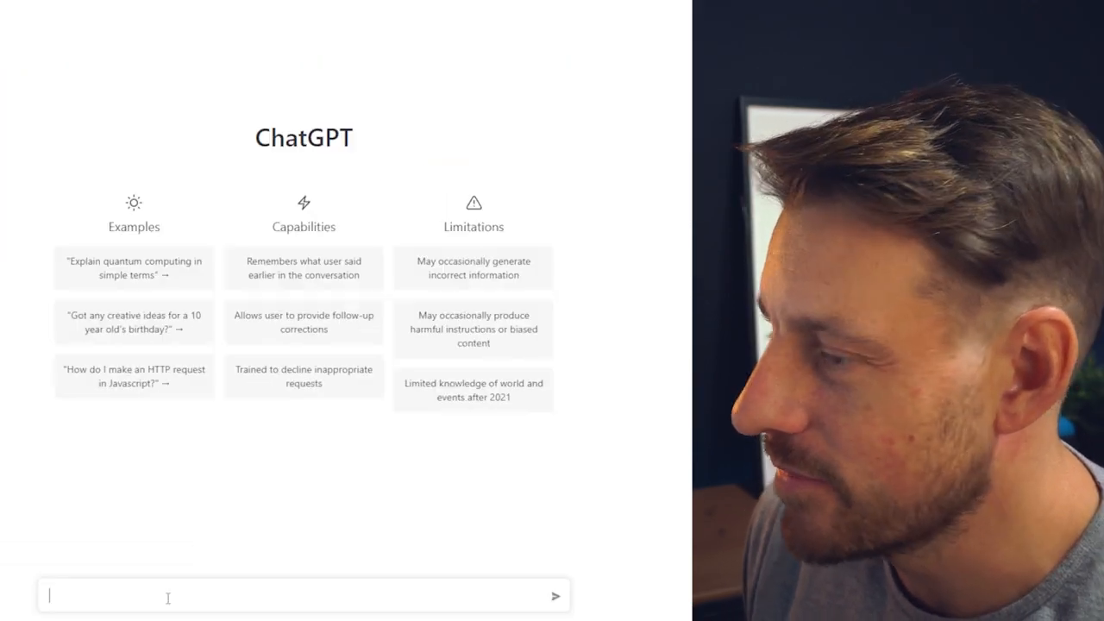
- Request an outline of short emails for a 24-hour flash sale with maintenance packages
{"action": "type", "text": "please create an outline for an email marketing campaign for a car dealership. Write 4 emails, inviting"}
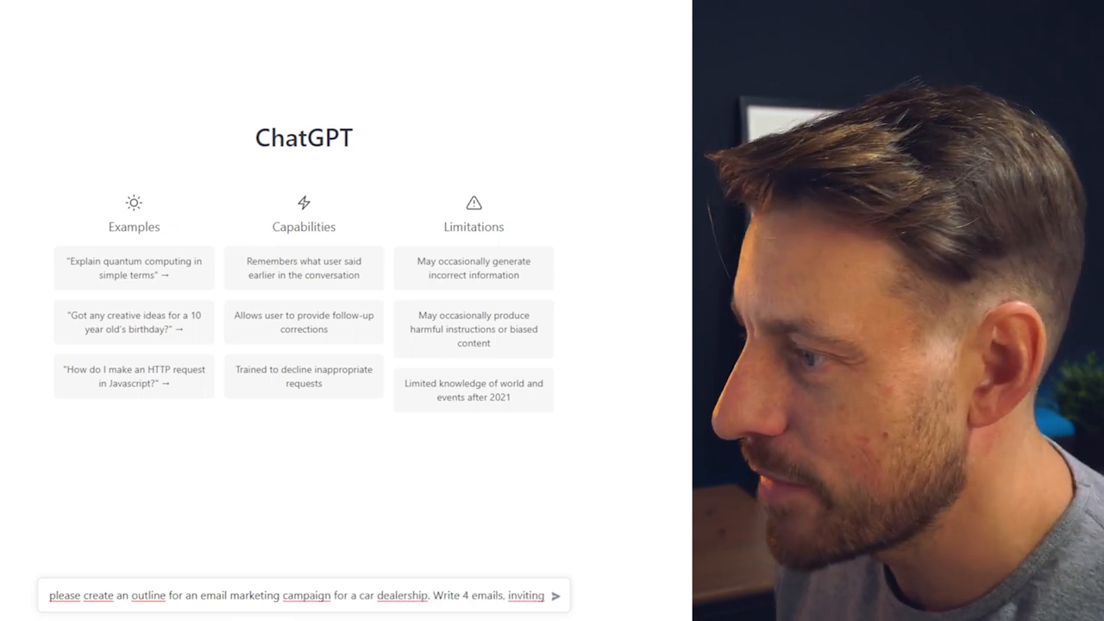
{"action": "type", "text": "people to a 24 hour flash sale where they'll get $1000 more for their trade, included VIP"}
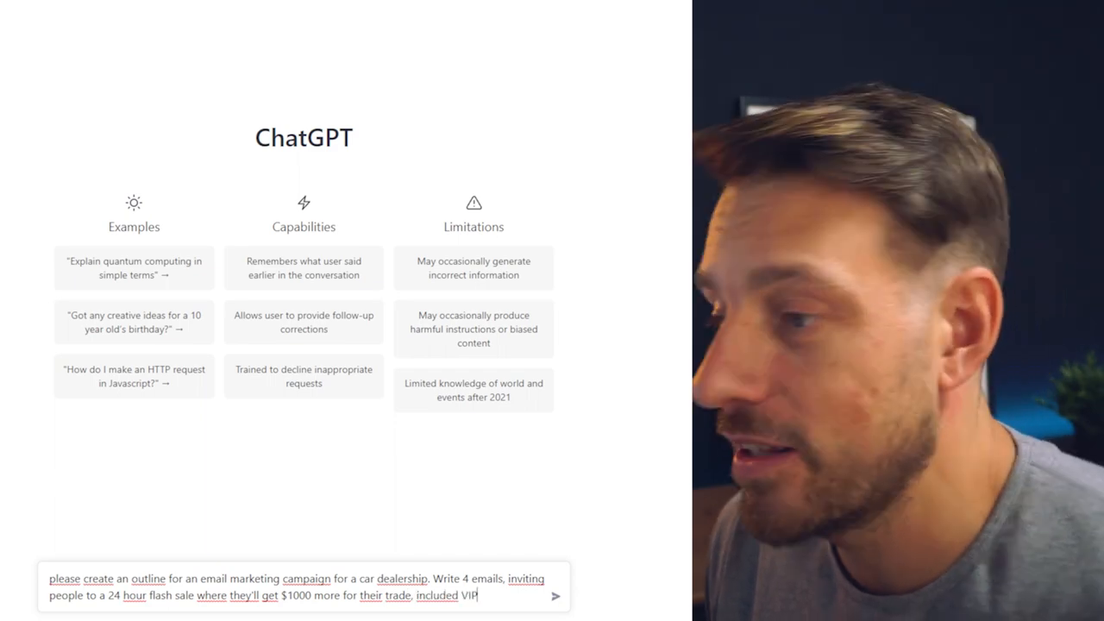
{"action": "type", "text": "maintenance packages.é"}
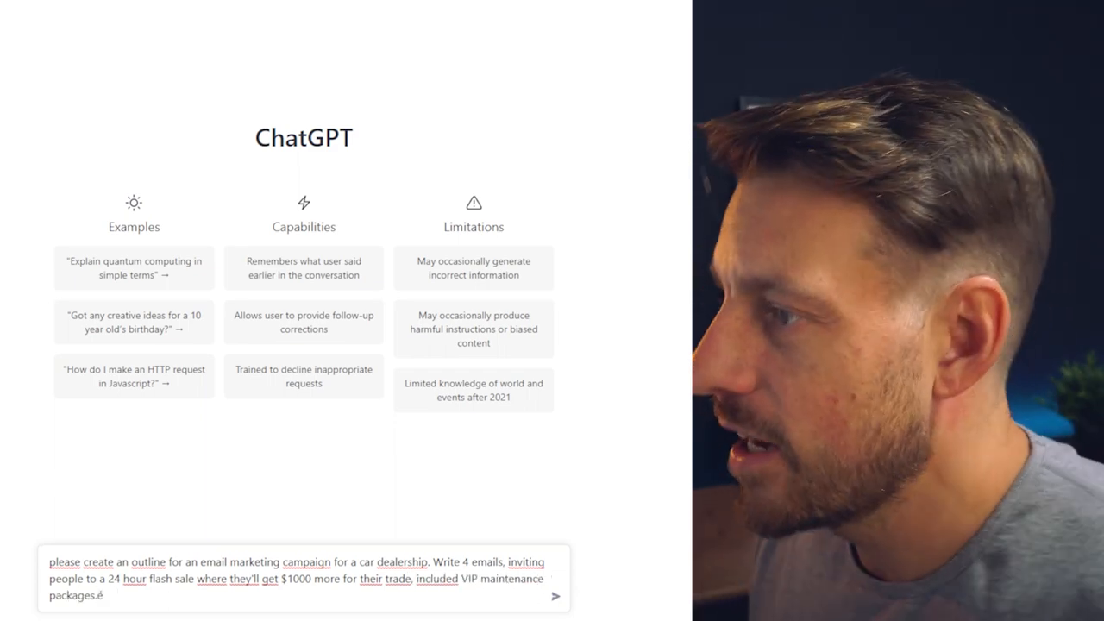
{"action": "type", "text": "Make the emails shor"}
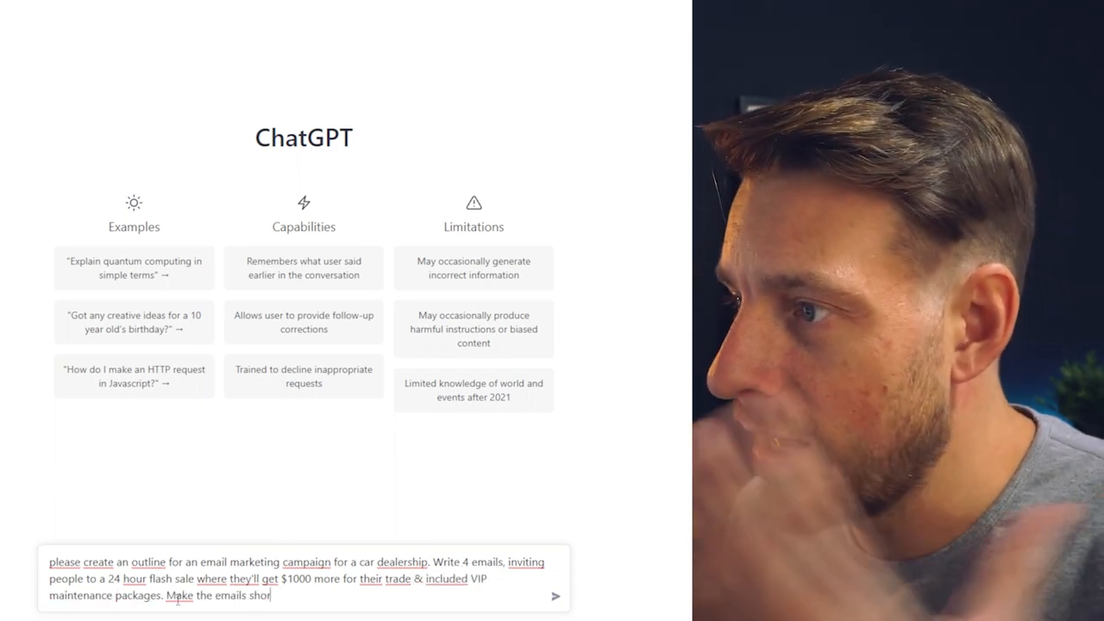
{"action": "left_click", "coordinate": [555, 597]}
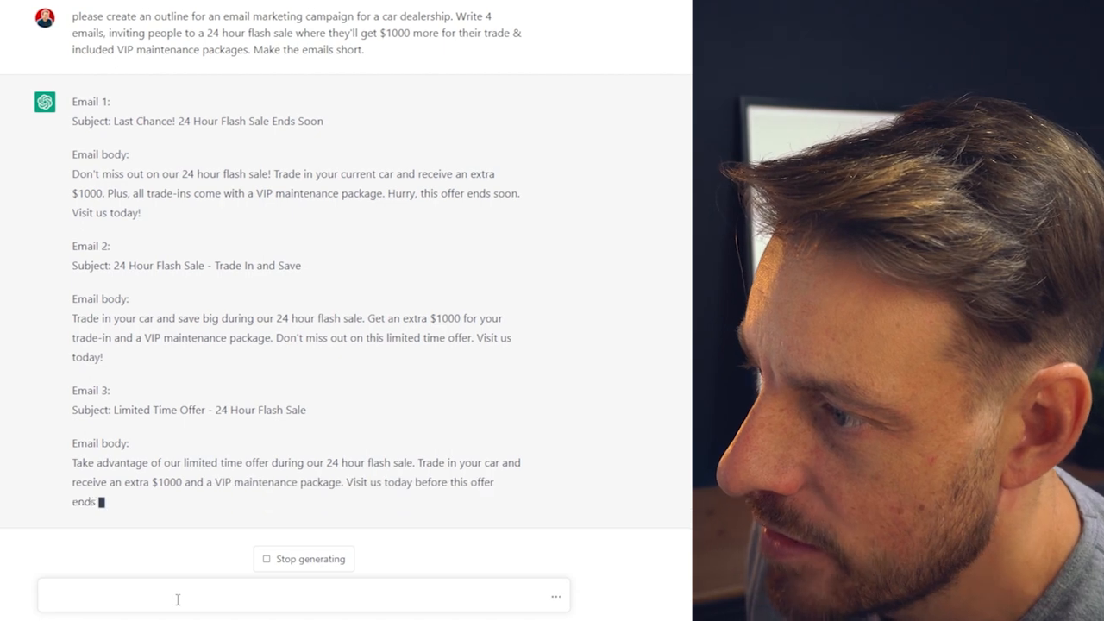
- Ask for a revision, a Facebook ad for the sale, and a phone script for dealership staff
{"action": "type", "text": "that's perfect, now re"}
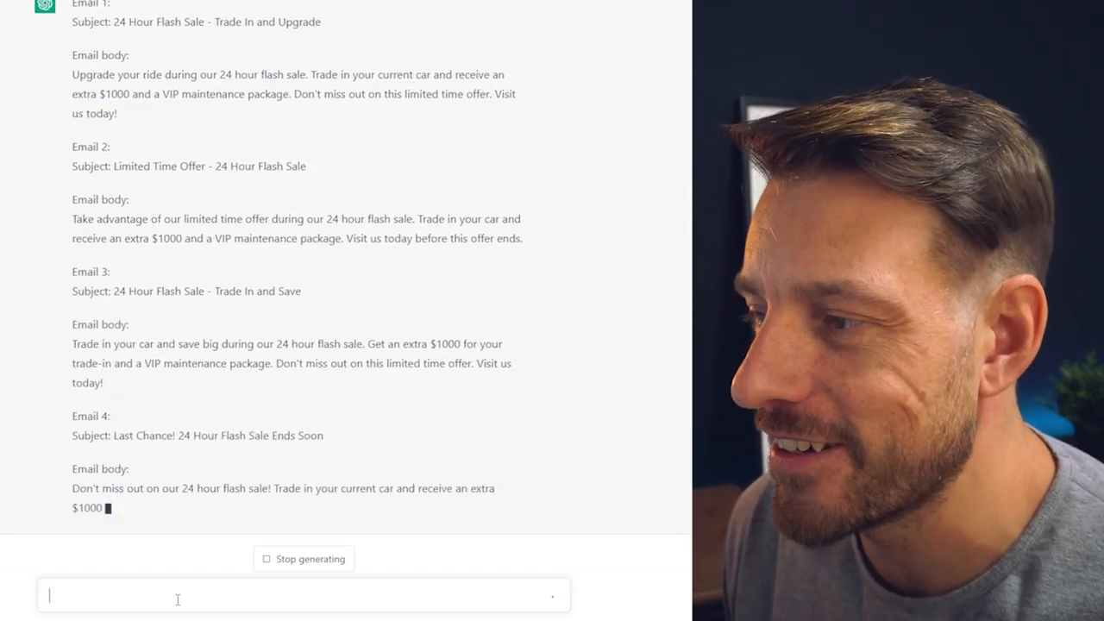
{"action": "type", "text": "ok now create a facebook ad"}
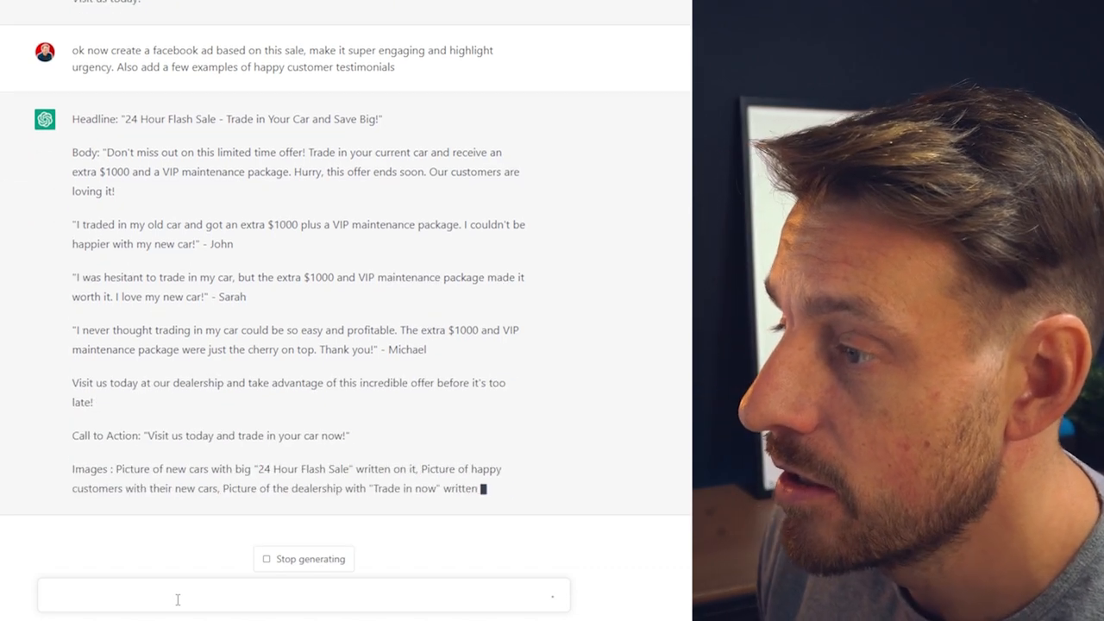
{"action": "type", "text": "now create a phone script that will help the car dealership staf"}
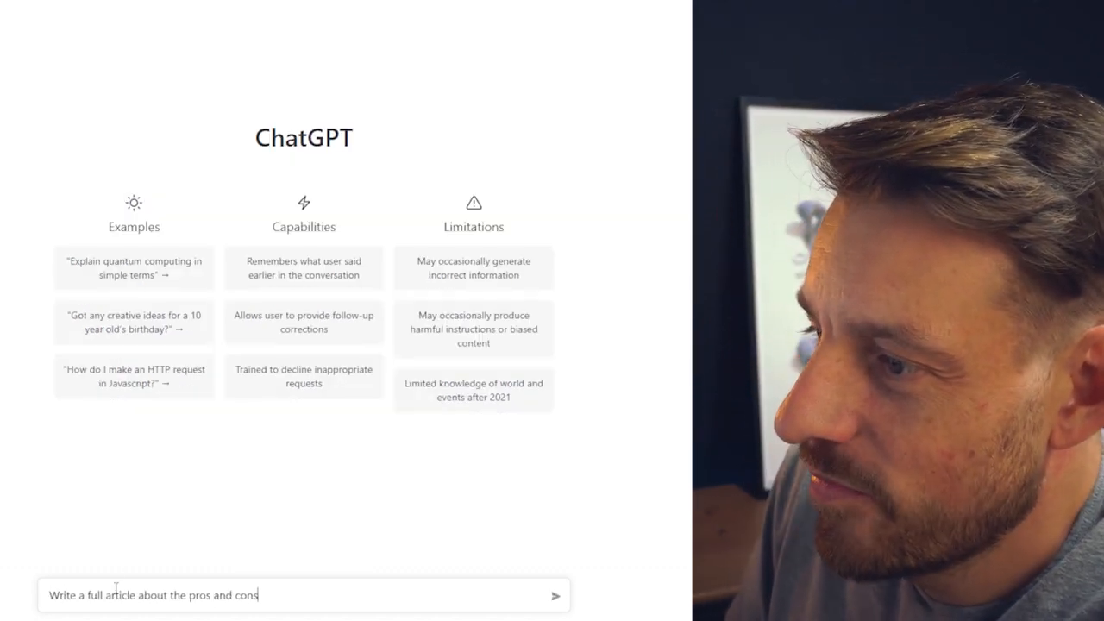
- Send the leasing-versus-buying pros-and-cons article request, then the SEO meta description request
{"action": "left_click", "coordinate": [556, 595]}
{"action": "type", "text": "OK amazing, now create a seo friendly meta description for thi"}
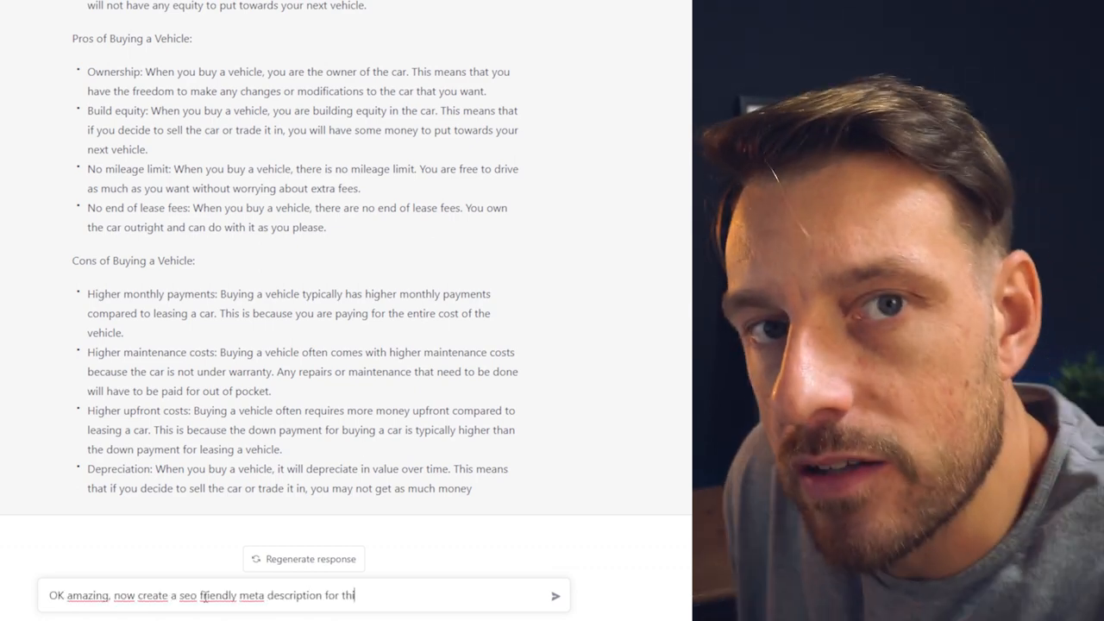
{"action": "left_click", "coordinate": [555, 595]}
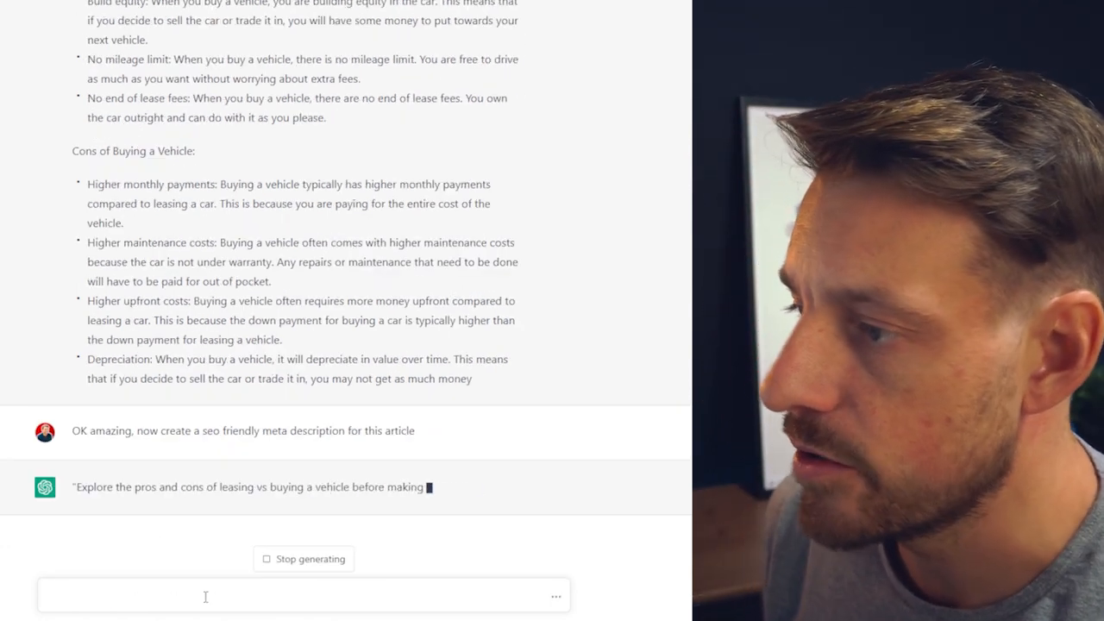
- Request a short-form video script of the article to post on TikTok
{"action": "type", "text": "cool, can you make a"}
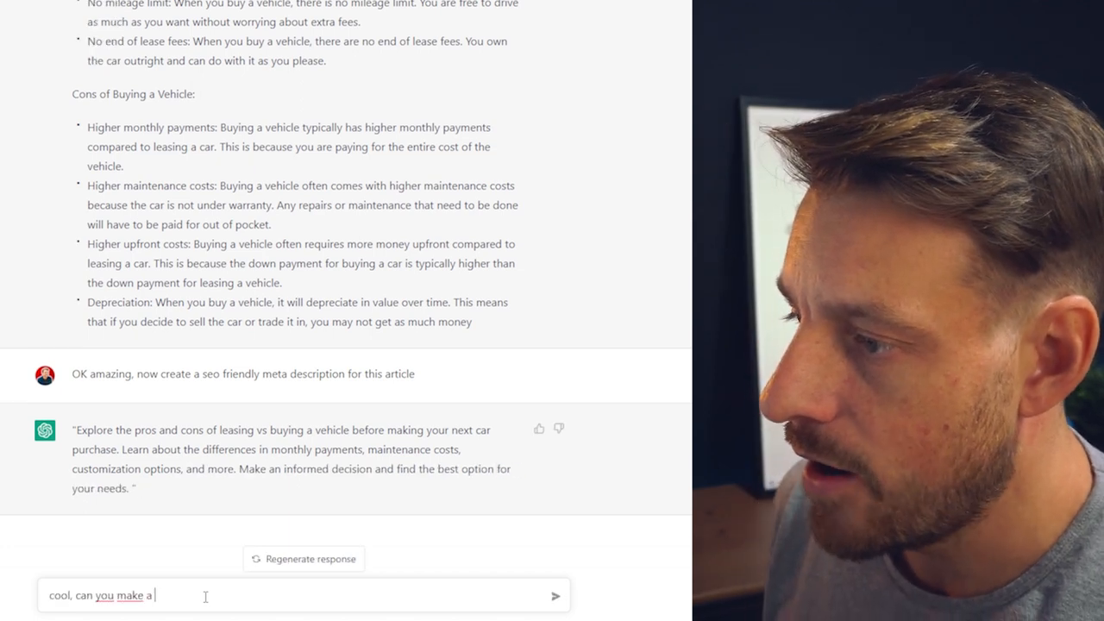
{"action": "type", "text": "short form video script t"}
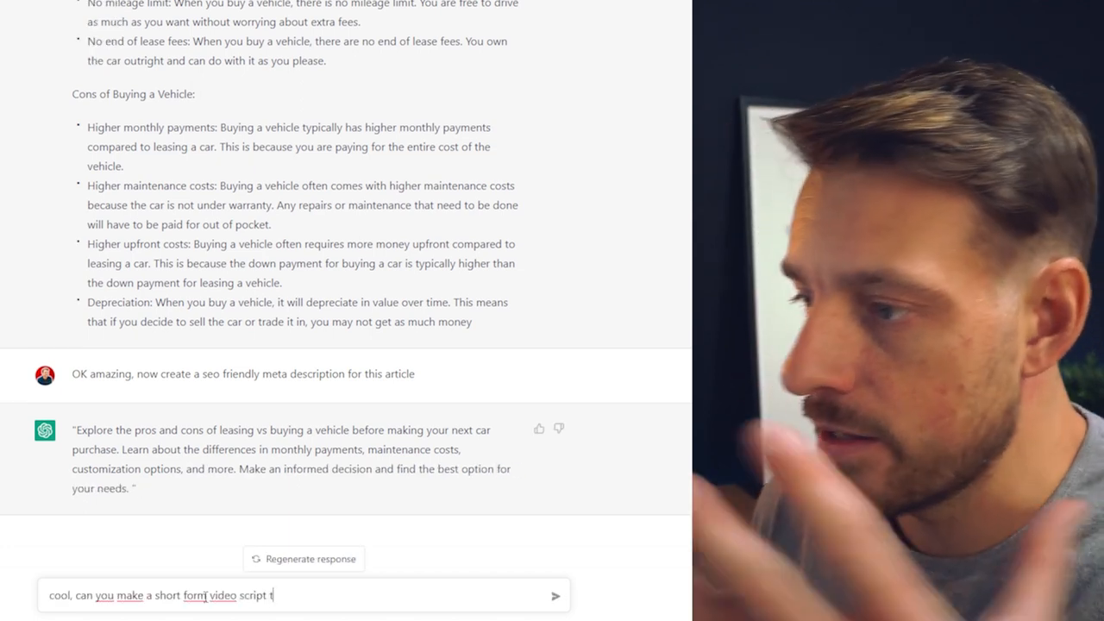
{"action": "type", "text": "so I can post a tiktok"}
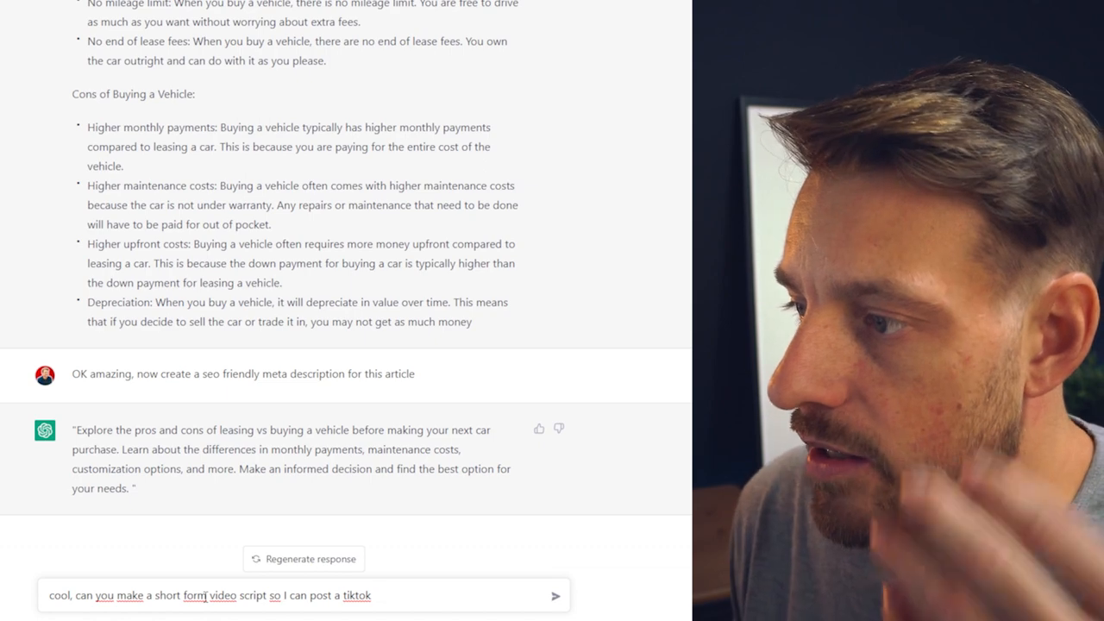
{"action": "left_click", "coordinate": [556, 595]}
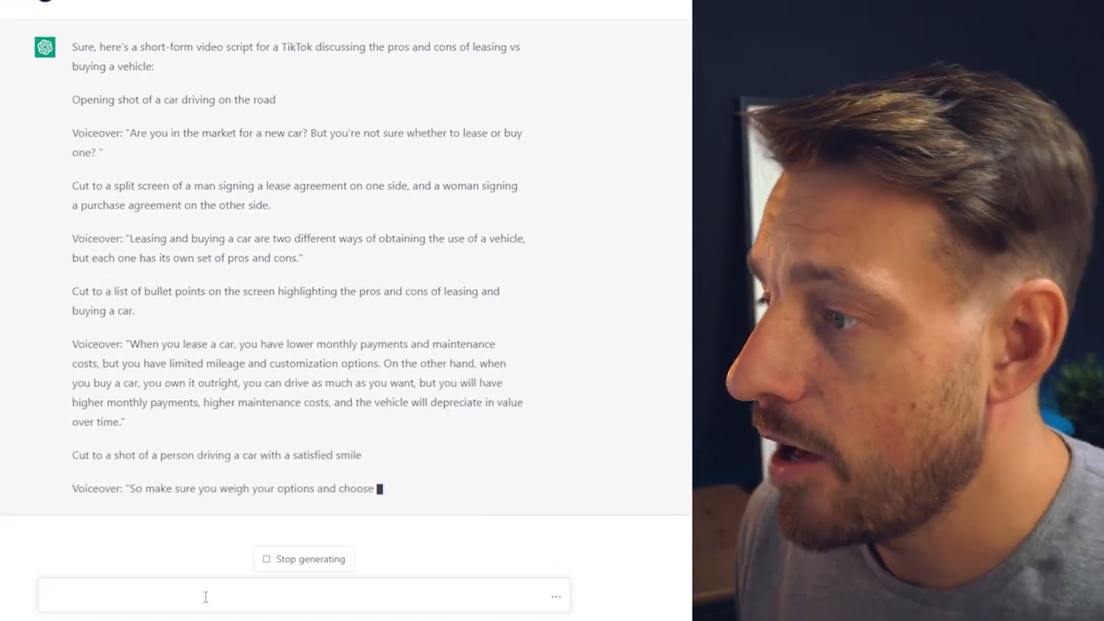
- Ask for a shorter TikTok script version needing no cuts or stock footage
{"action": "type", "text": "sound"}
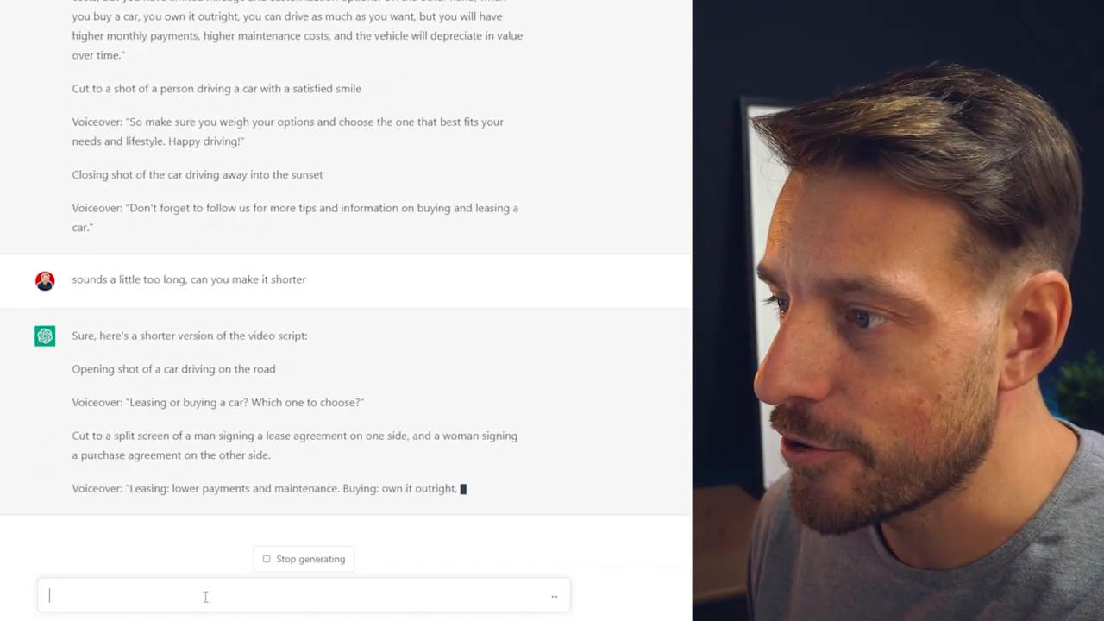
{"action": "type", "text": "i dont"}
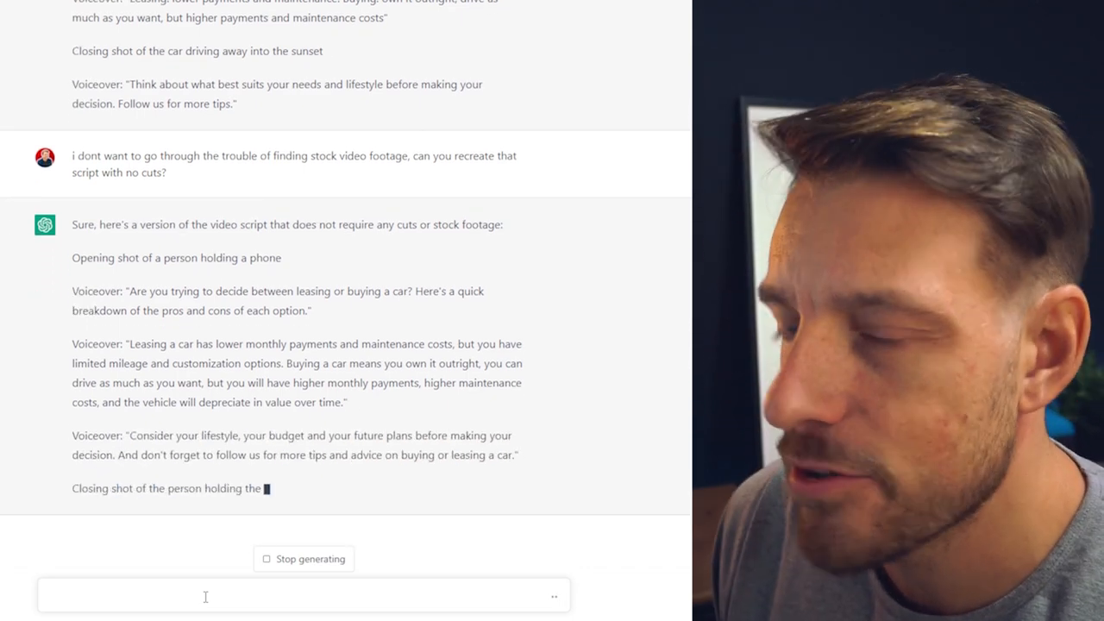
{"action": "type", "text": "ok"}
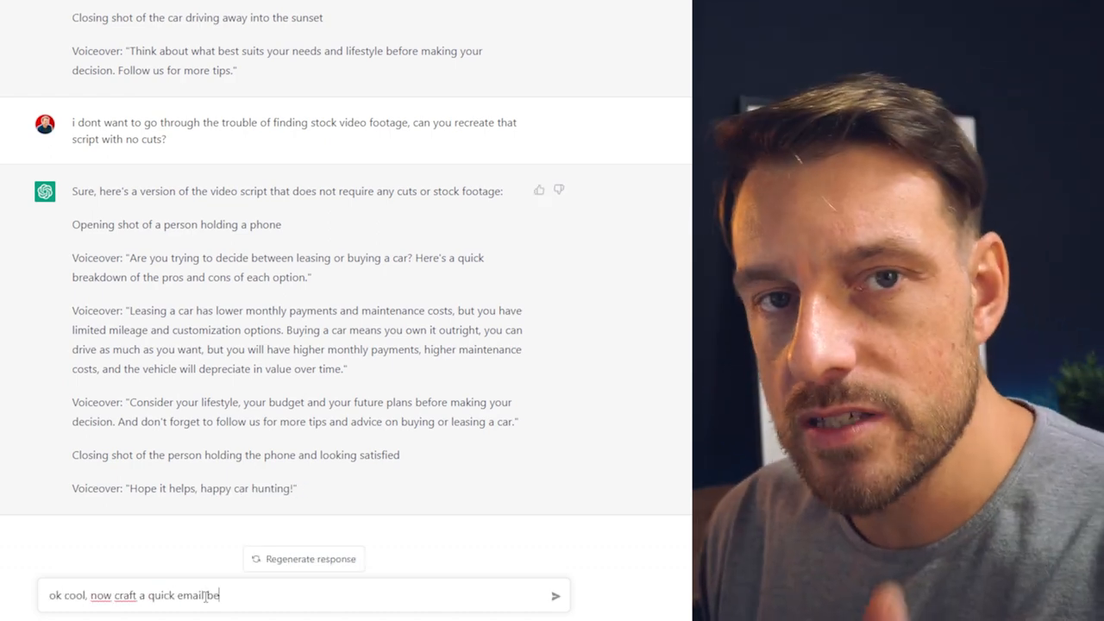
- Request a short email sending the video to customers and prospects, then 10 engagement questions for car buyers
{"action": "type", "text": "about this because I want to send the video to my customers & prospects"}
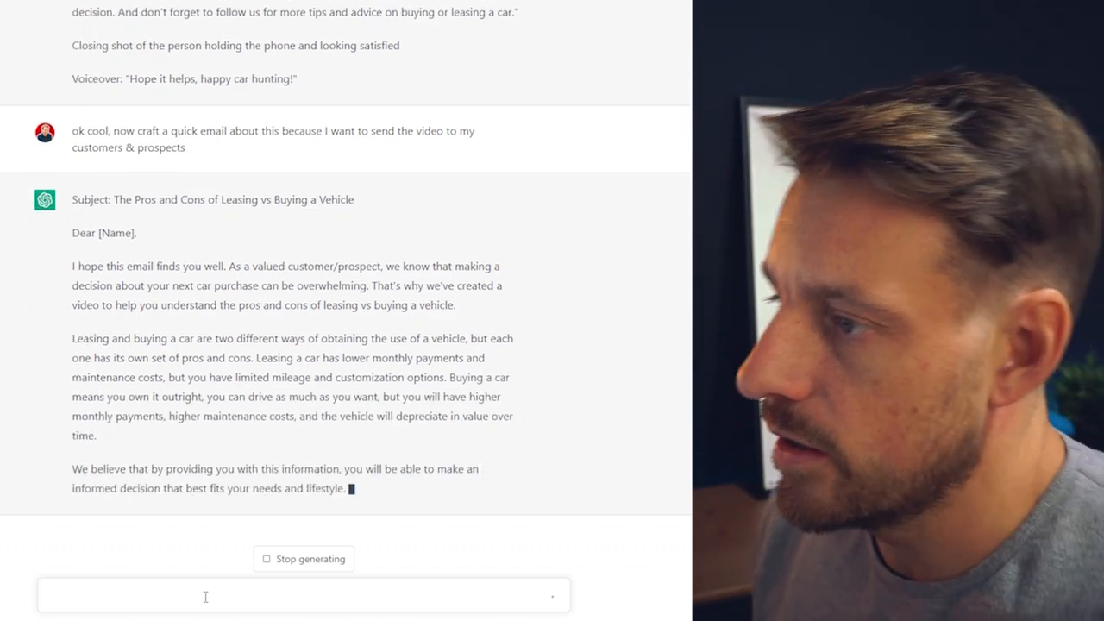
{"action": "type", "text": "ok please make this email a lot shorter, s"}
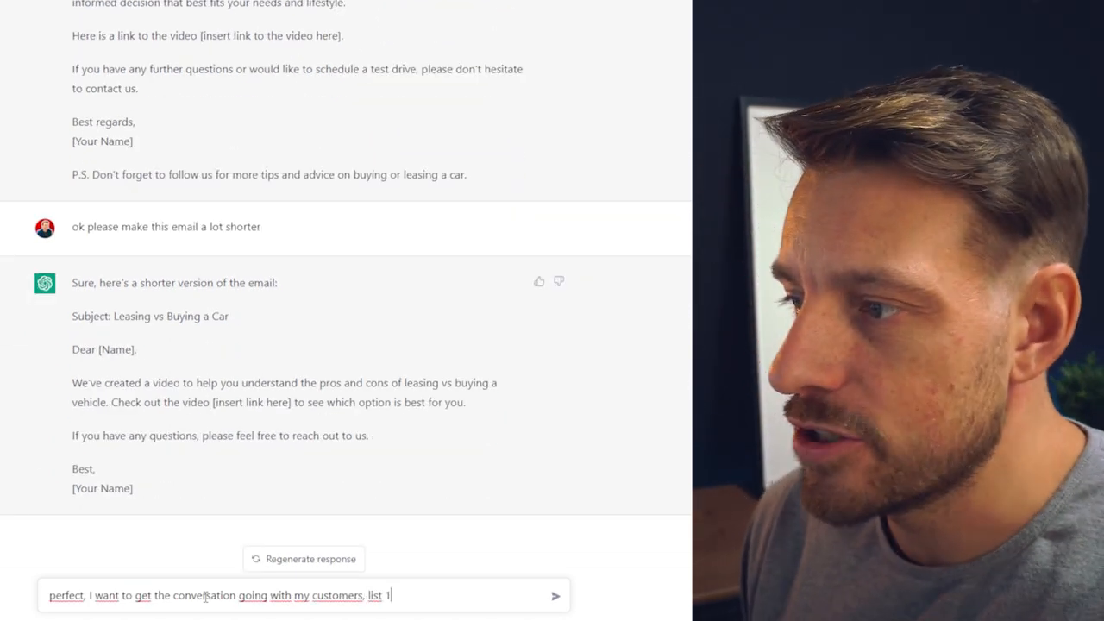
{"action": "type", "text": "0 questions I could ask a car buyer to get them to engage in a conversation with"}
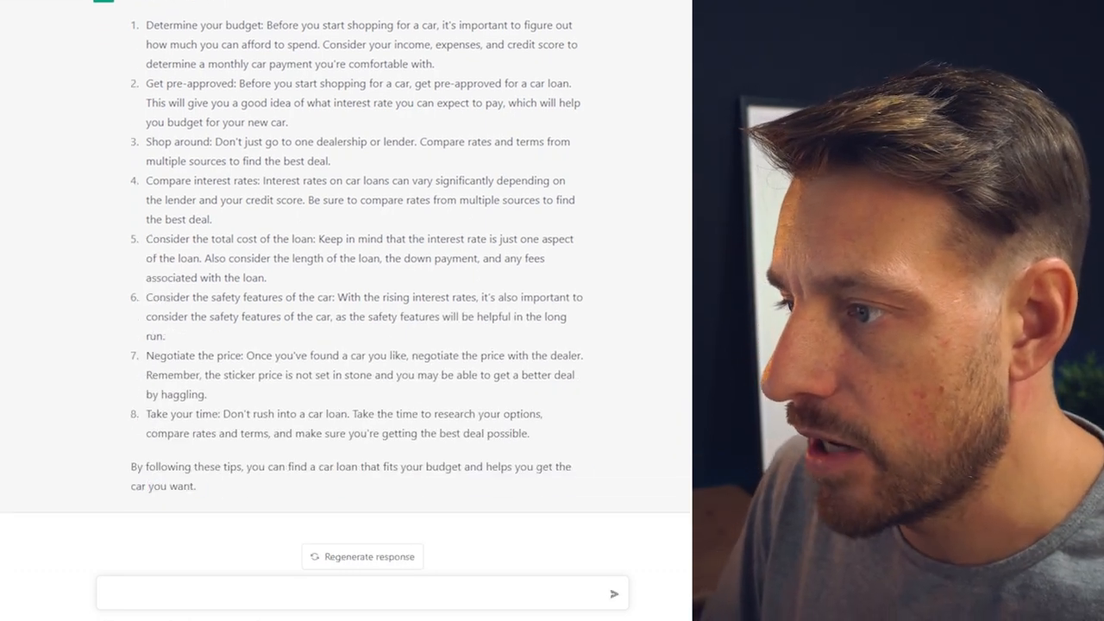
- Ask for 10 variations of the used-car ad text, each under 80 characters
{"action": "type", "text": "W"}
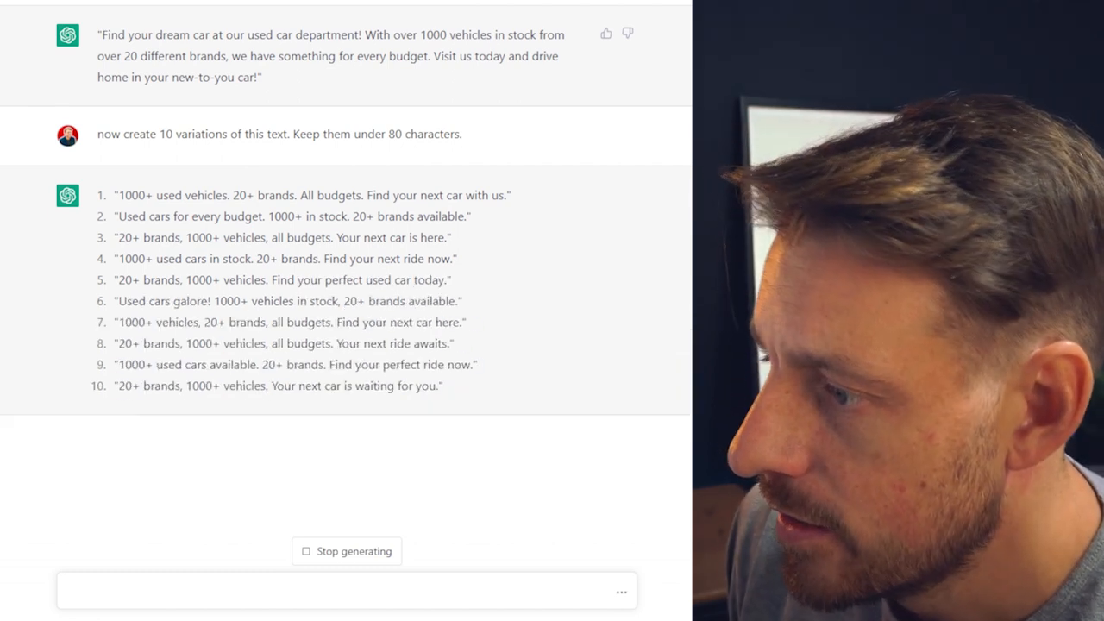
- Ask which ad variation will convert highest, then begin the maintenance-guide prompt for customers
{"action": "type", "text": "now tell me which one is most likely to convert higer"}
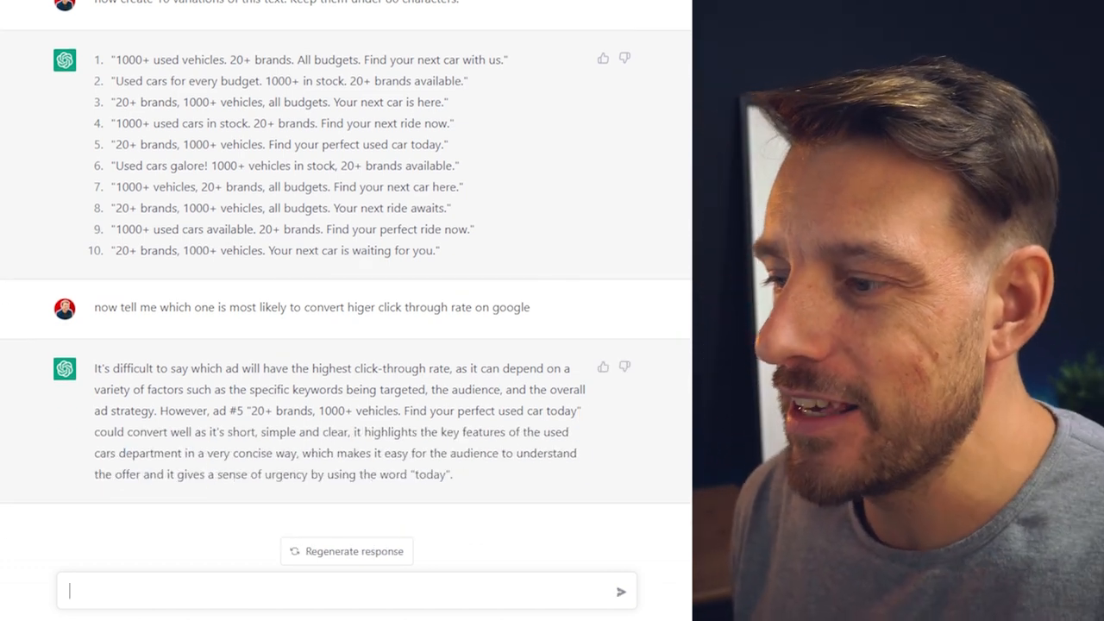
{"action": "type", "text": "ok great, now create a quick vehicle"}
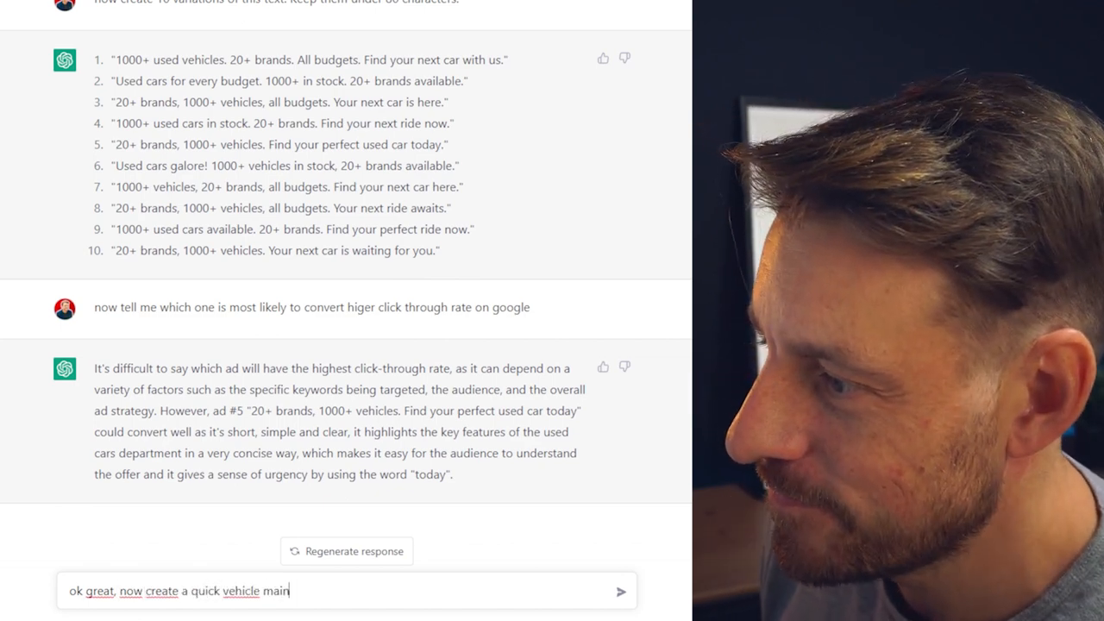
{"action": "type", "text": "maintenance guide for my customers. I'd like to share the top"}
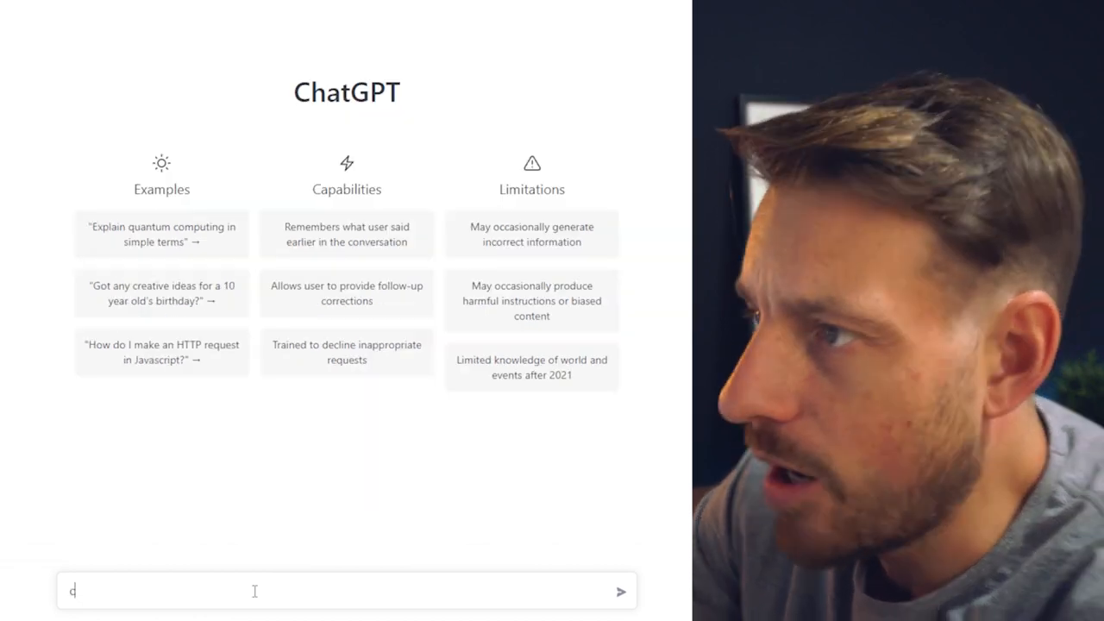
- Request 10 TikTok video topics about buying cars, then have each expanded conversationally
{"action": "type", "text": "reate 10 video topic ideas for tiktok. I want to talk about"}
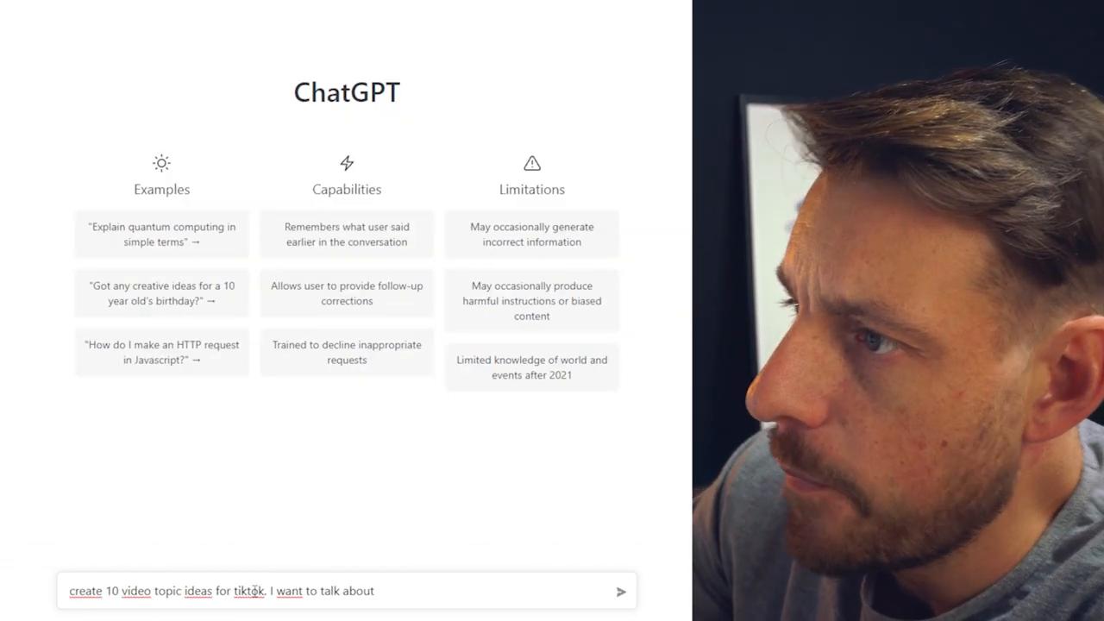
{"action": "left_click", "coordinate": [622, 590]}
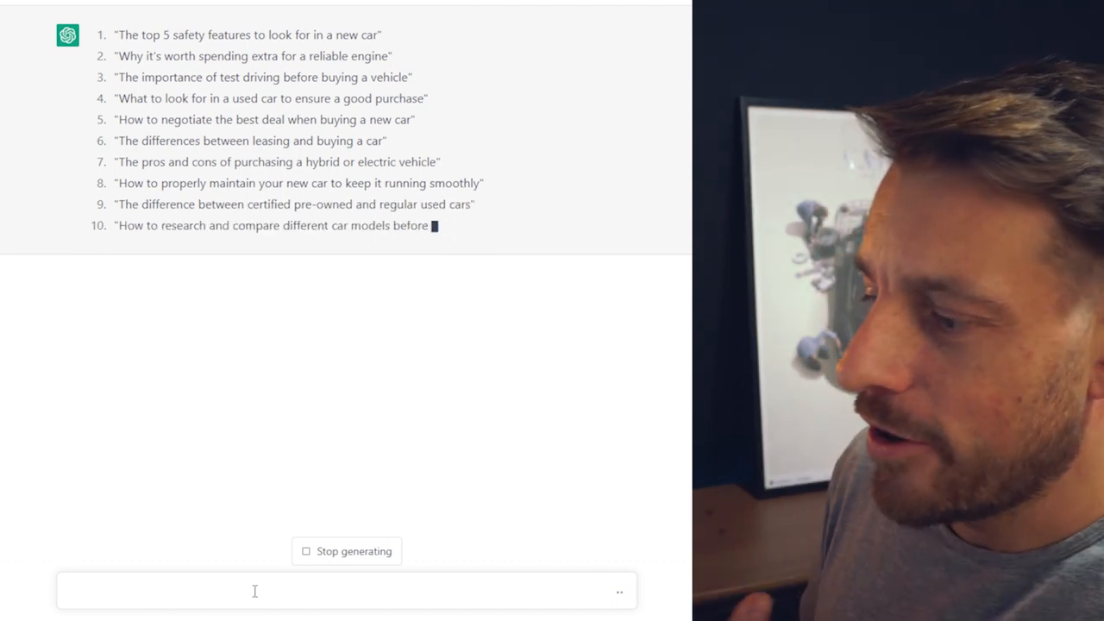
{"action": "type", "text": "cool, now expand on each. Talk like you would talk to a friend, keep it under 80 charac"}
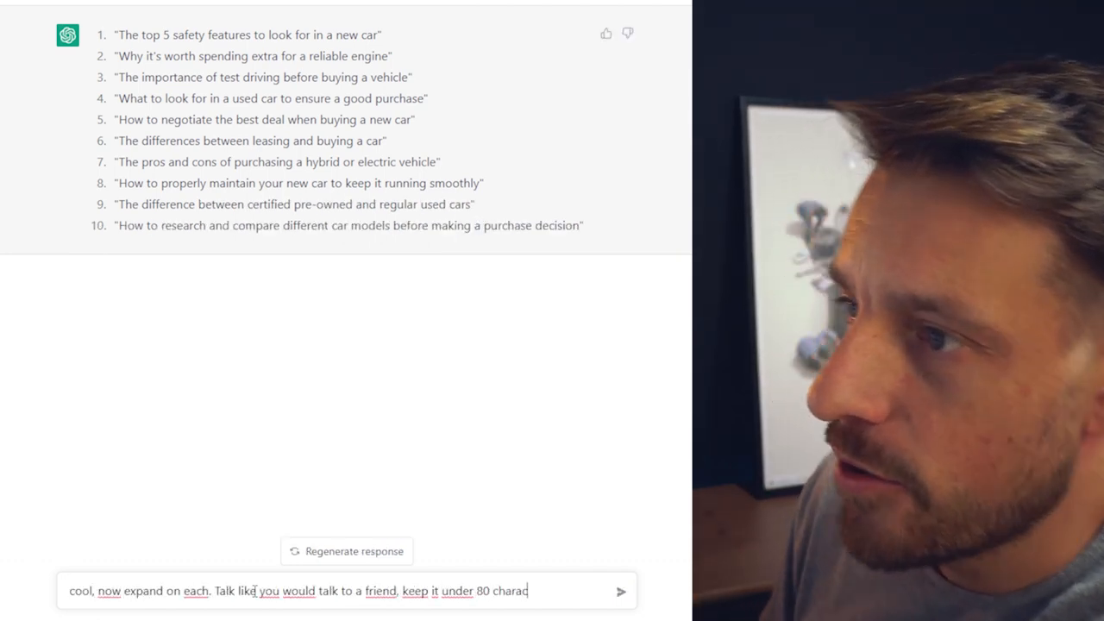
{"action": "left_click", "coordinate": [621, 591]}
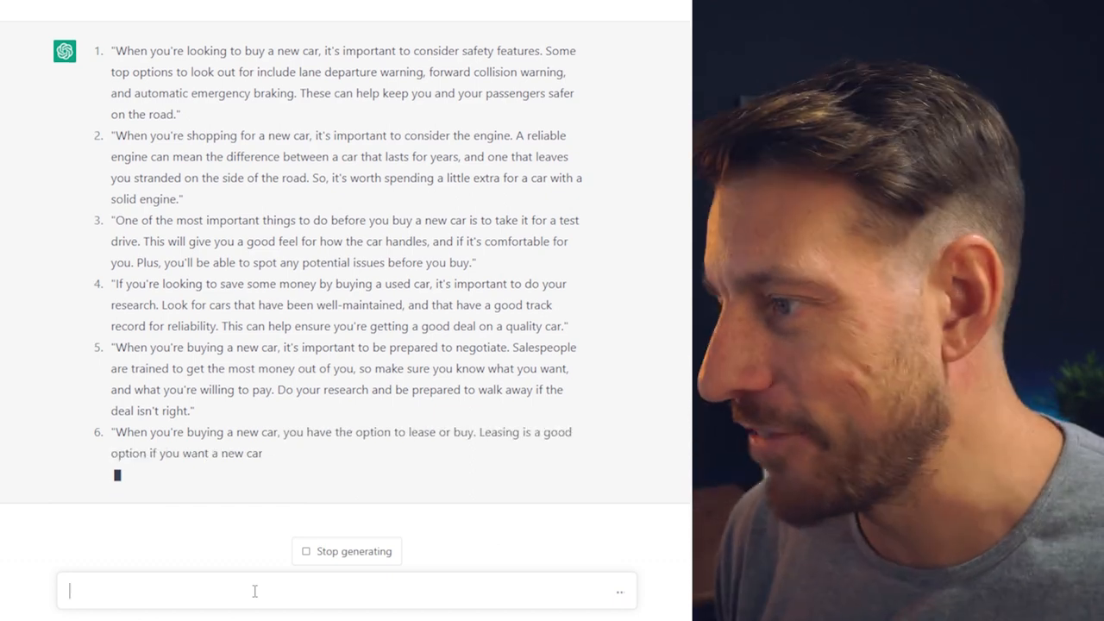
{"action": "scroll", "scroll_direction": "down", "scroll_amount": 3}
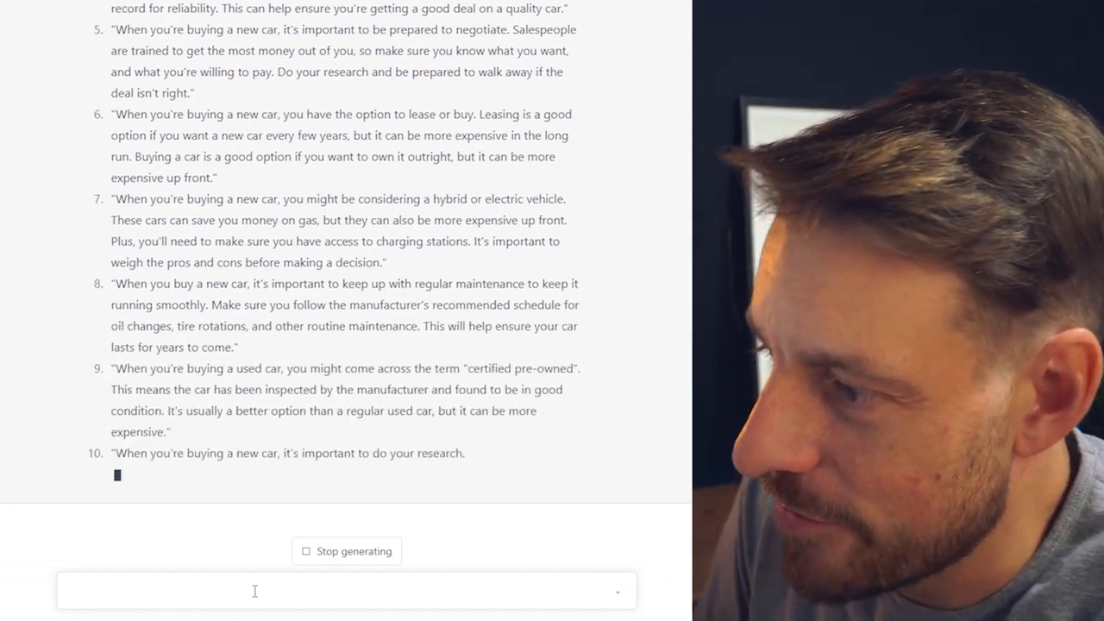
- Ask for 10 reasons to keep up regular car maintenance, based on the maintenance topic
{"action": "type", "text": "ok not"}
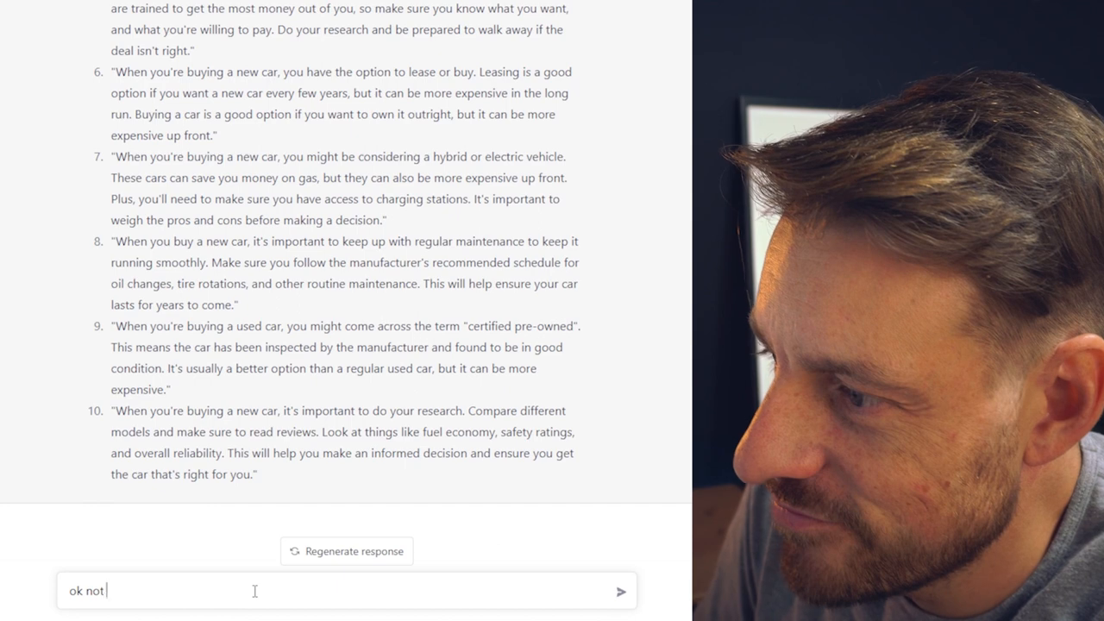
{"action": "type", "text": "bad. I like the one about maintenance, give me 10 reasons to keep yo"}
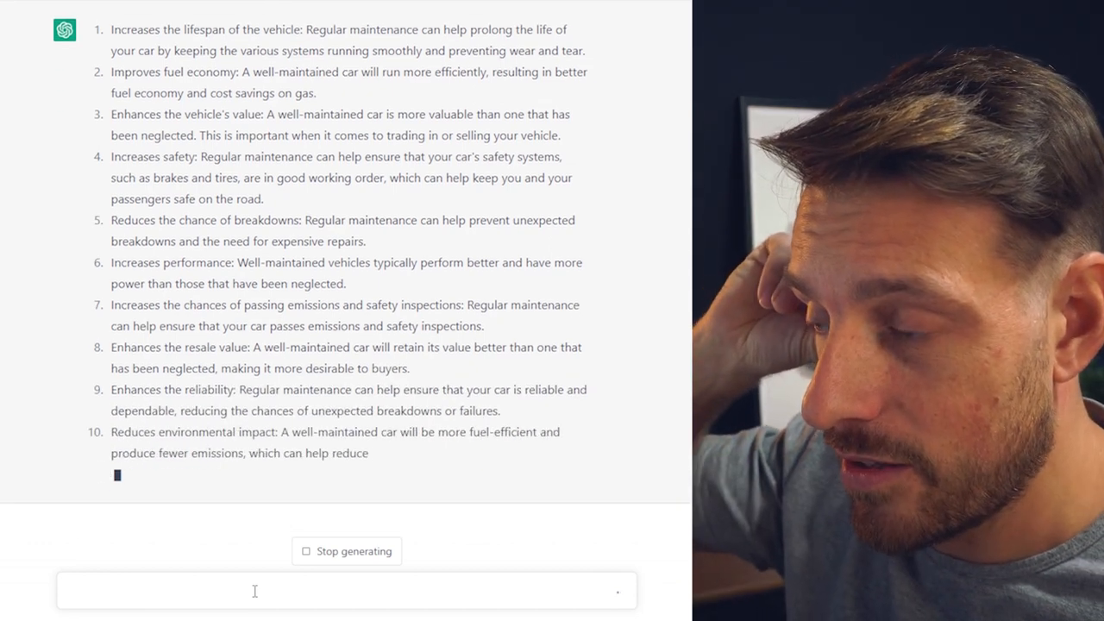
- Request a full customer maintenance guide building on the ten reasons, then start a follow-up
{"action": "type", "text": "Ok great, now build a maintenance guide I"}
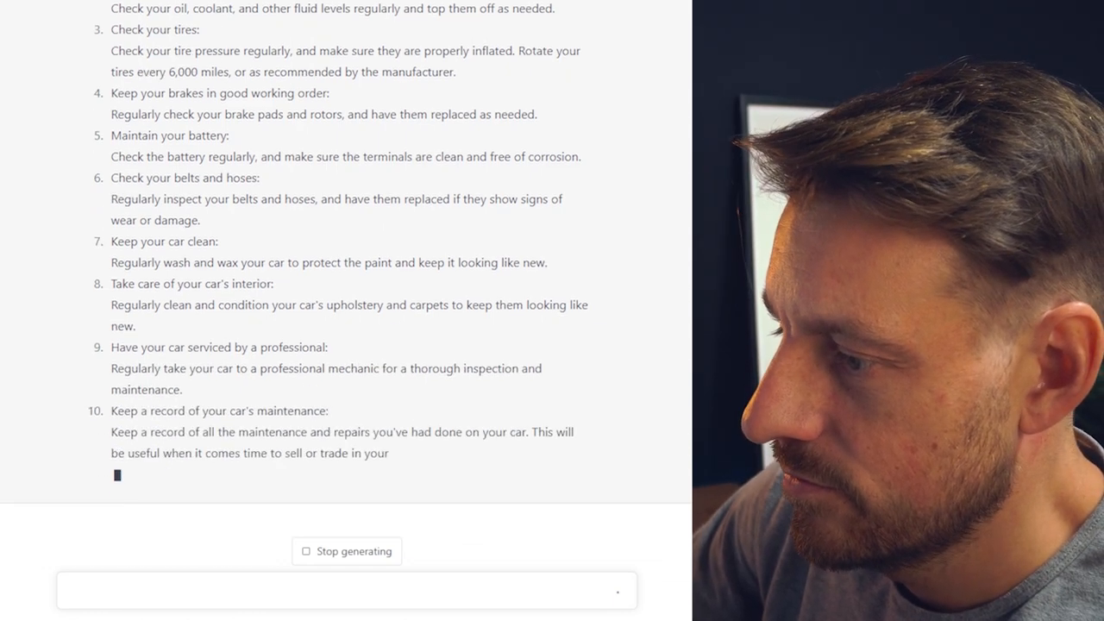
{"action": "type", "text": "Th"}
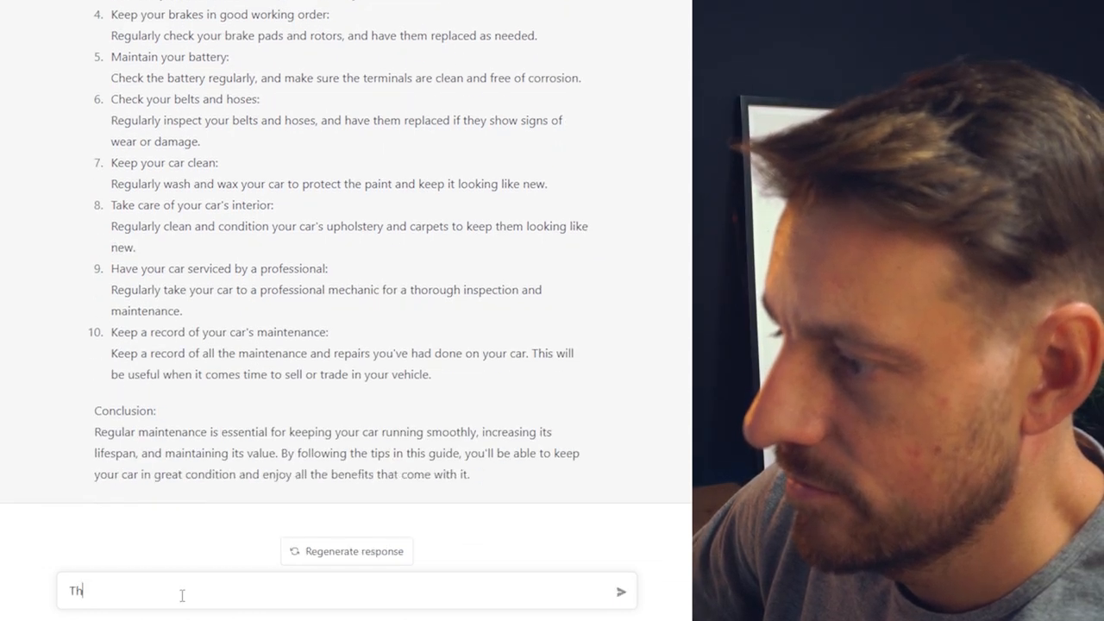